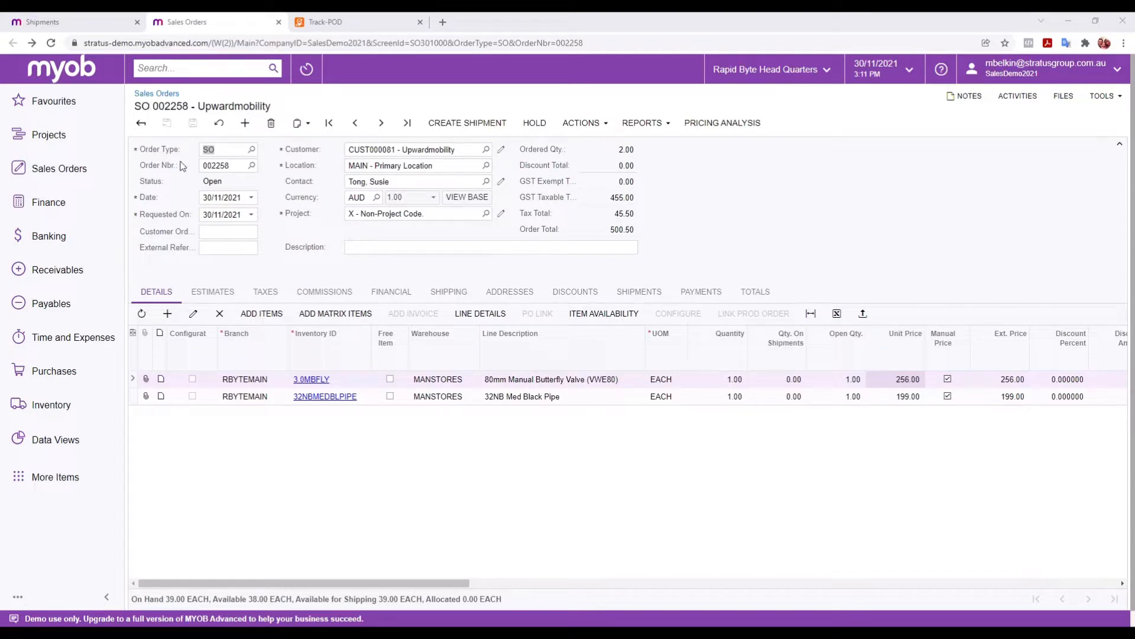
mouse_move(357, 182)
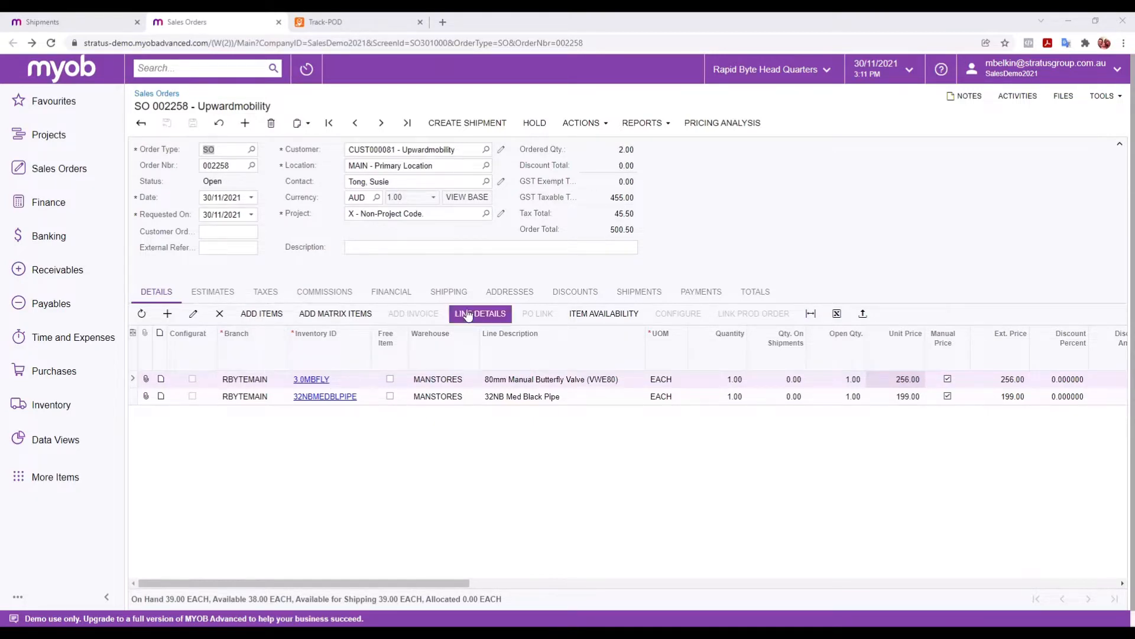
- Choose TRACKPOD as the Ship Via method on order SO 002258's Shipping tab and save
click(449, 291)
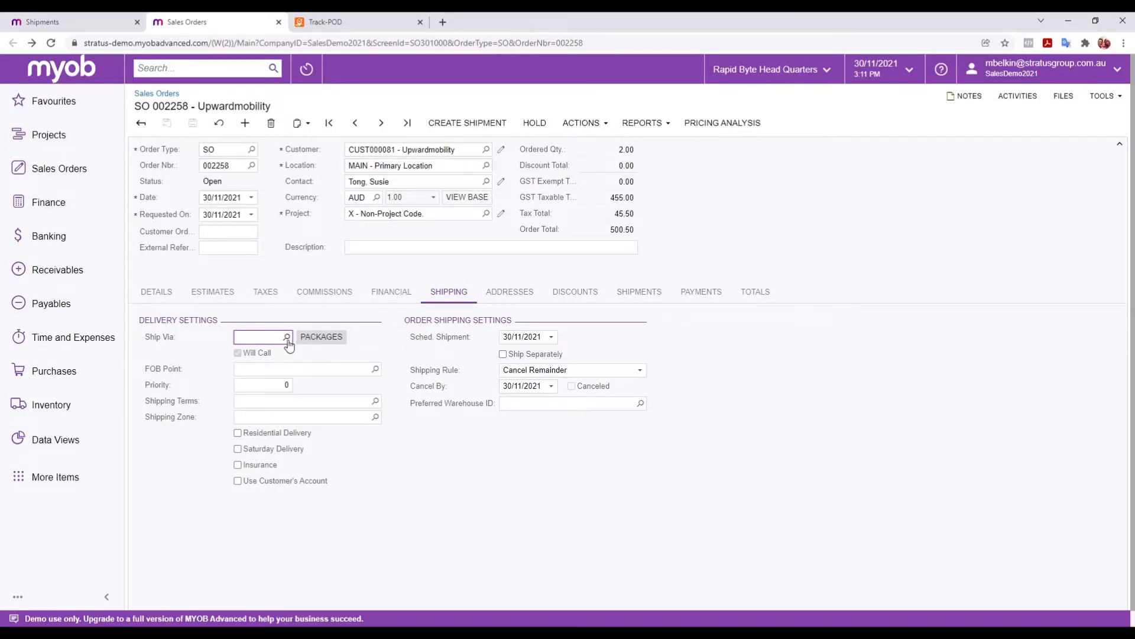
click(286, 337)
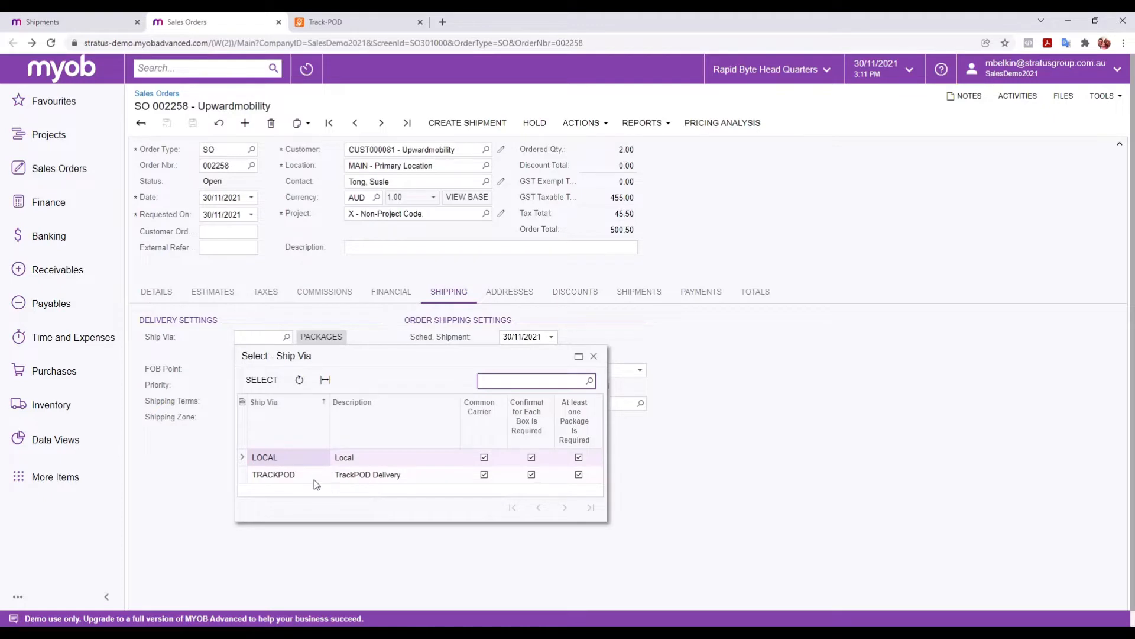
double_click(273, 474)
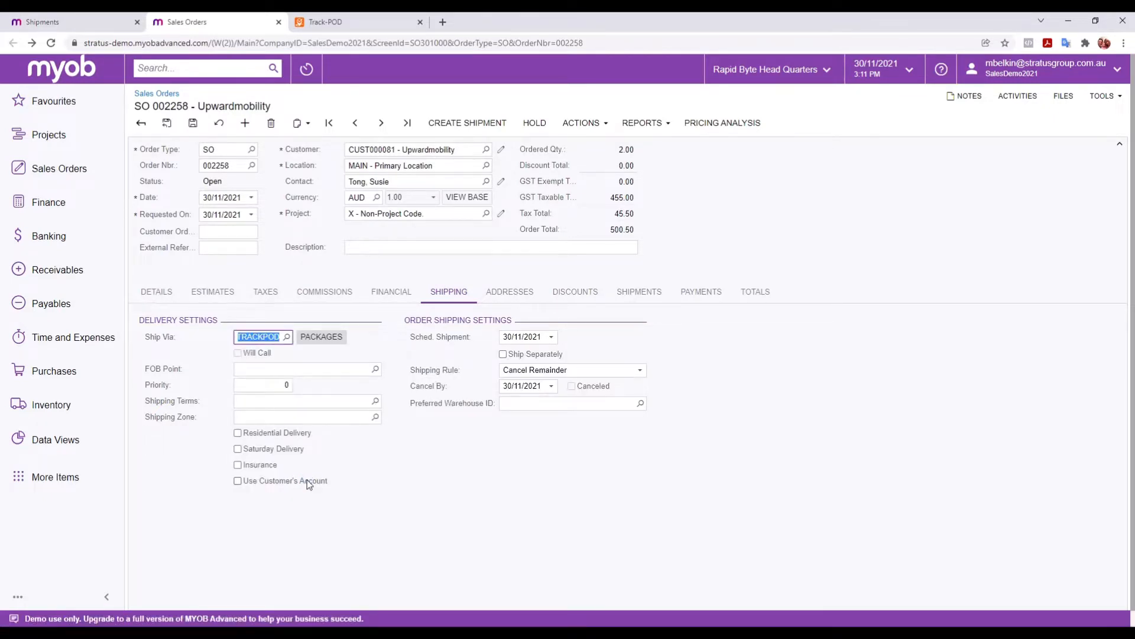
click(508, 291)
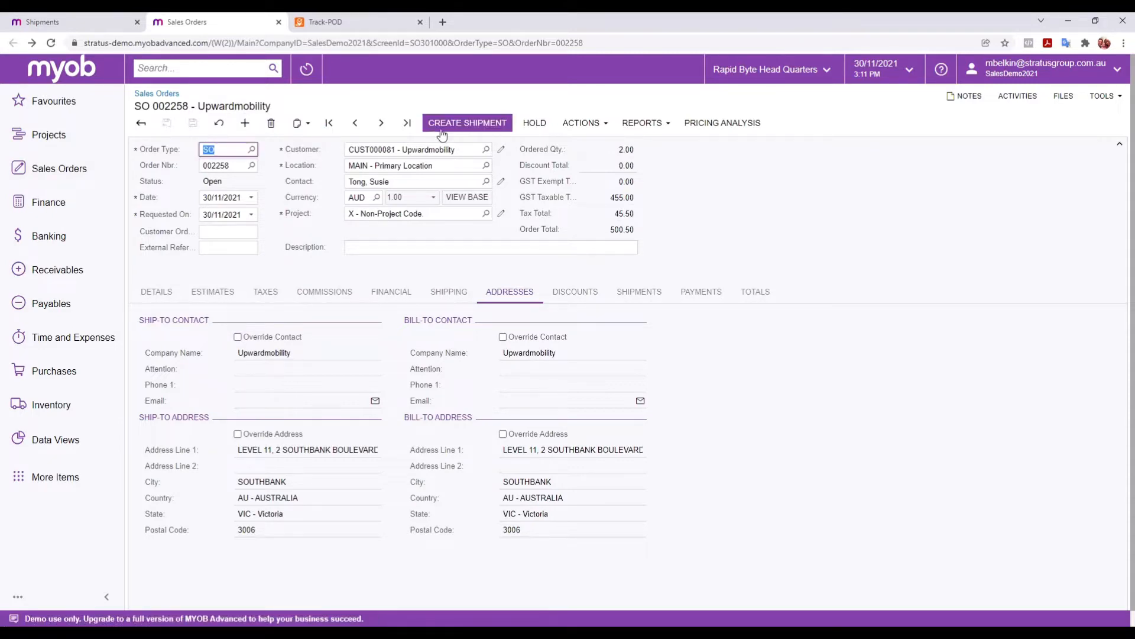
- Create shipment 000677 from order 002258, confirming the shipment date and warehouse
click(467, 122)
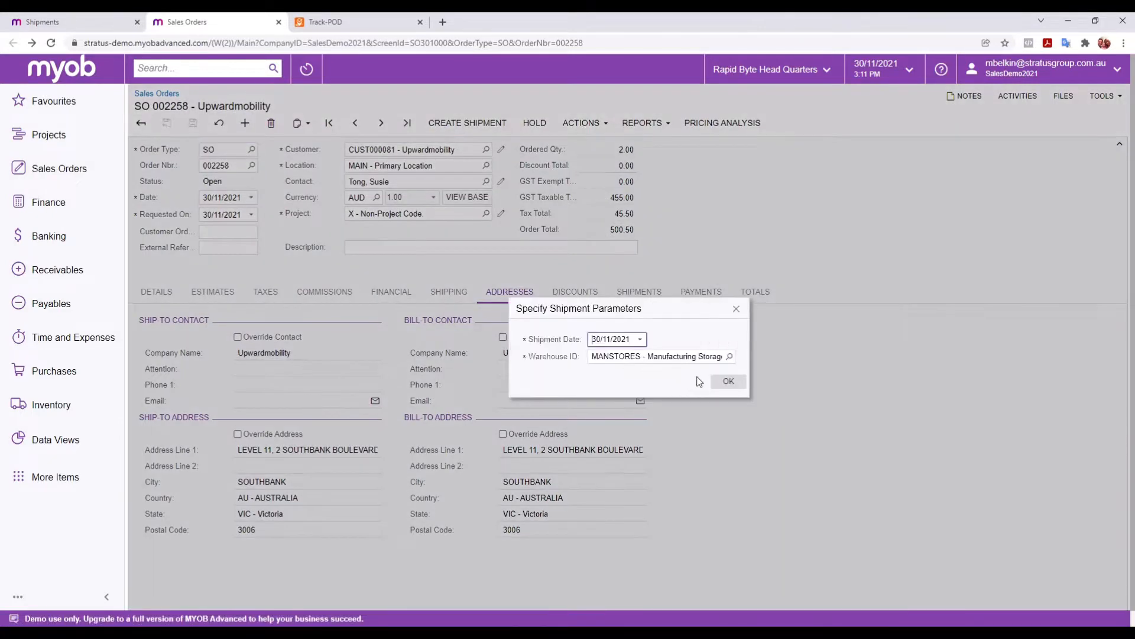
click(727, 380)
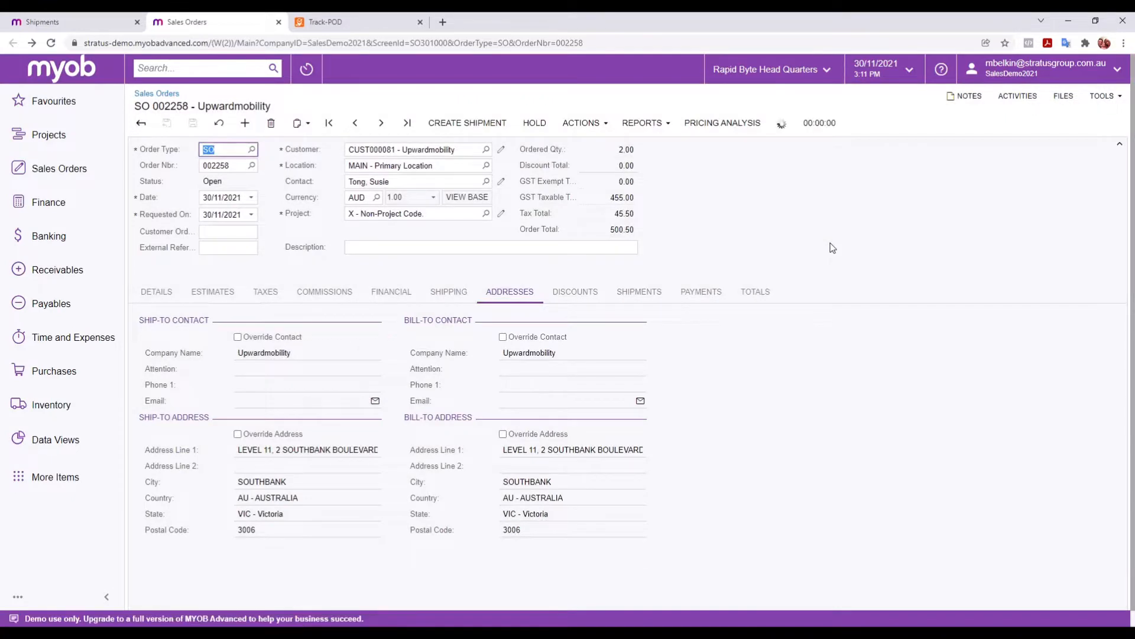
click(467, 122)
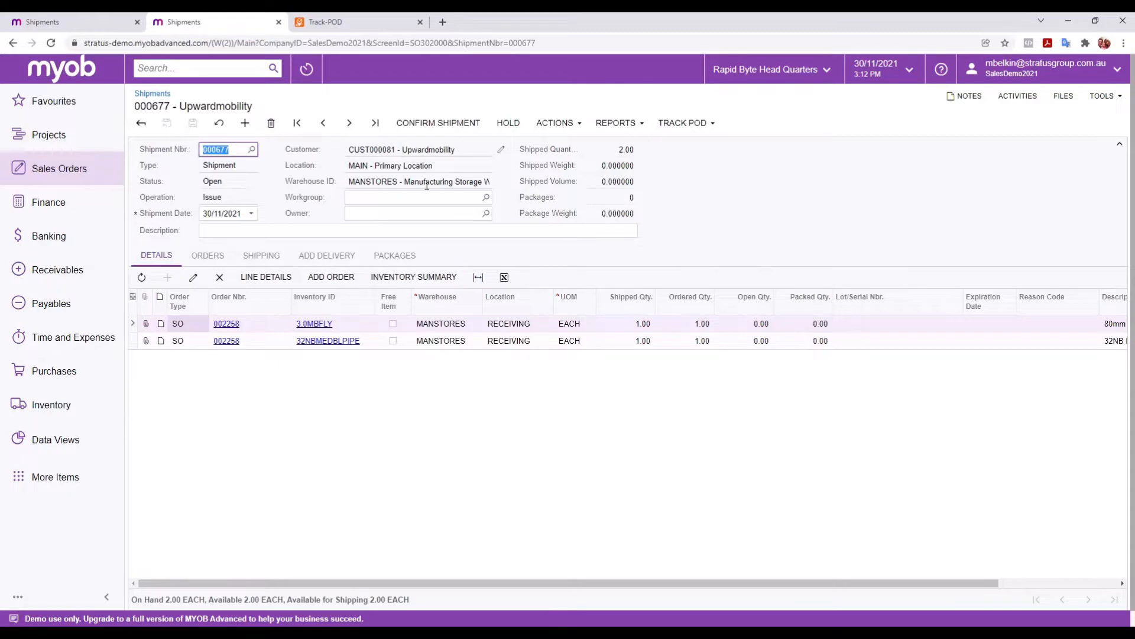
- Send shipment 000677 to Track-POD via the Track POD action
click(438, 122)
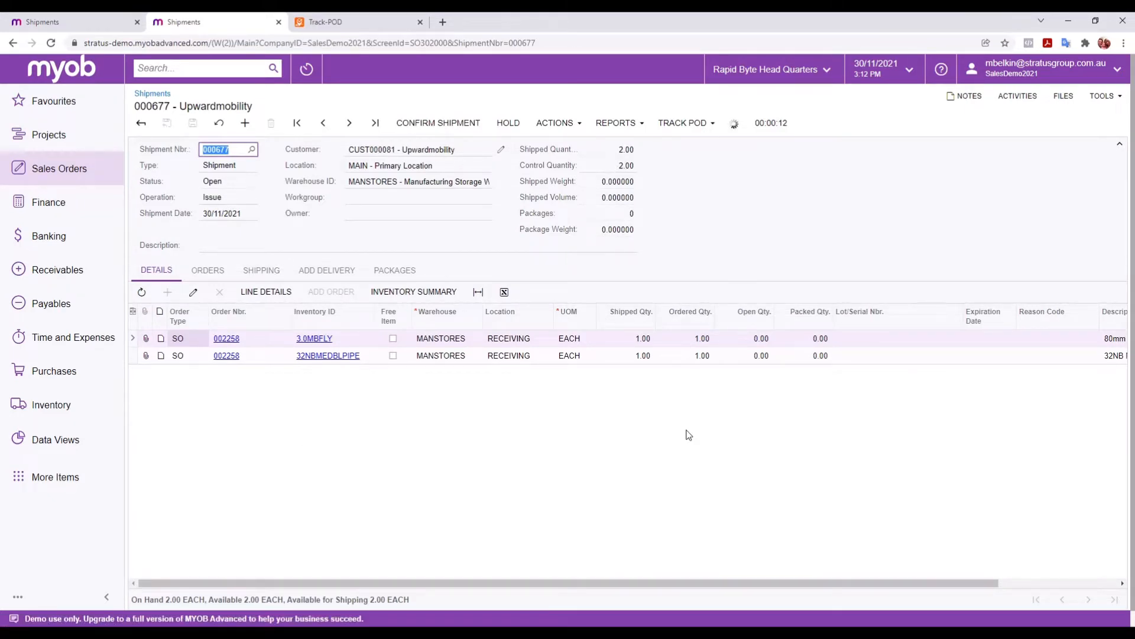
click(355, 21)
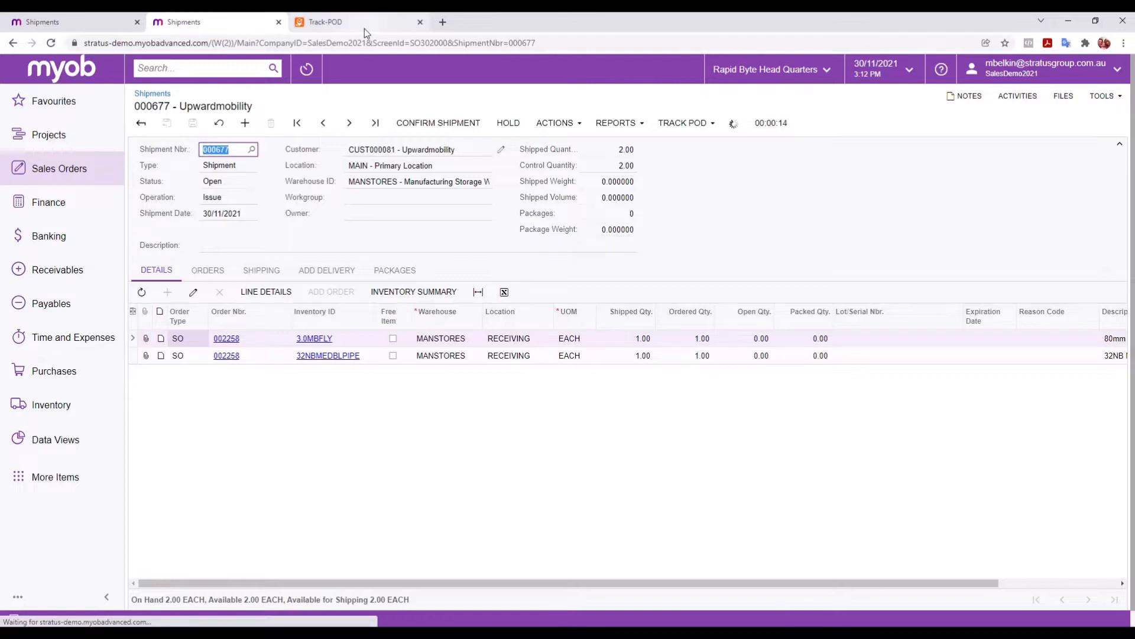
- Add Upwardmobility's order 000677 to route R000053 on the Track-POD dispatch page
click(346, 21)
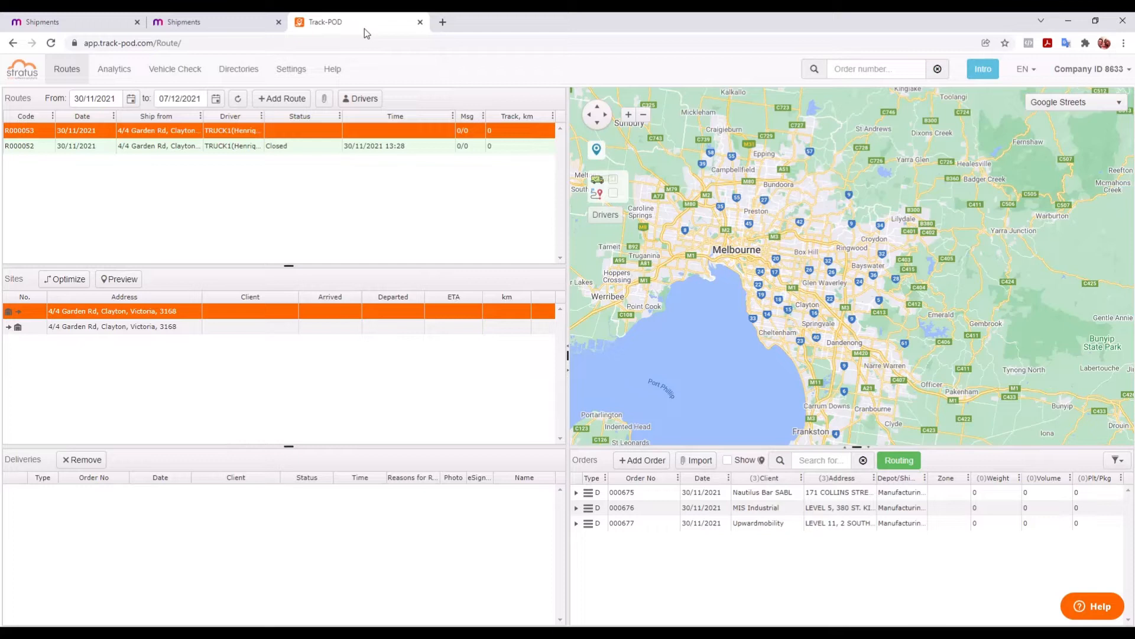
mouse_move(812, 270)
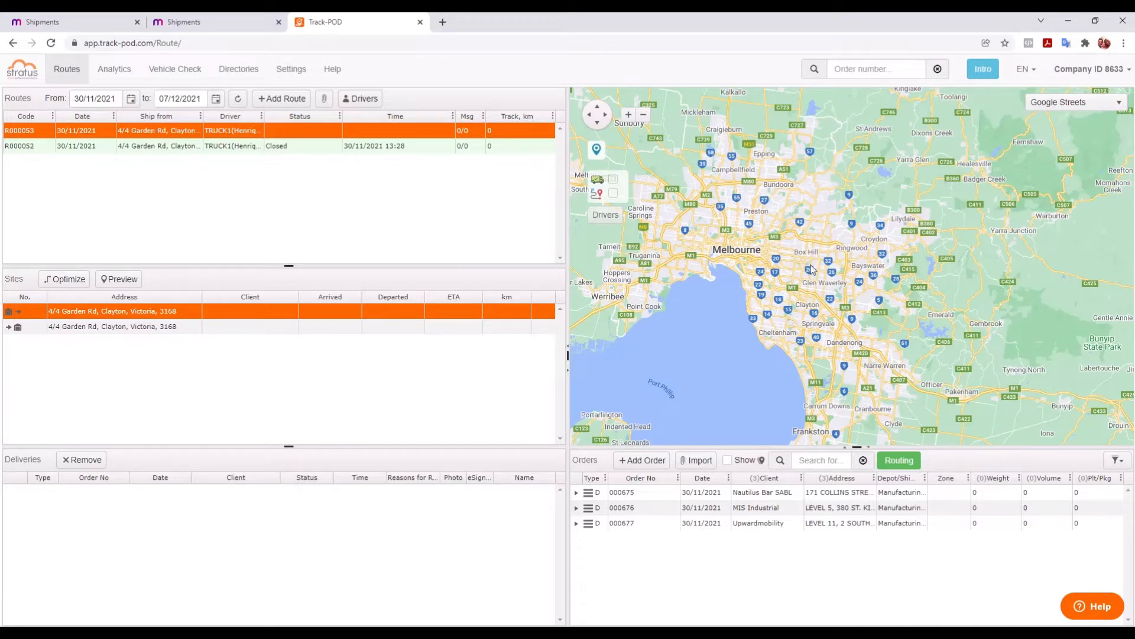
mouse_move(758, 553)
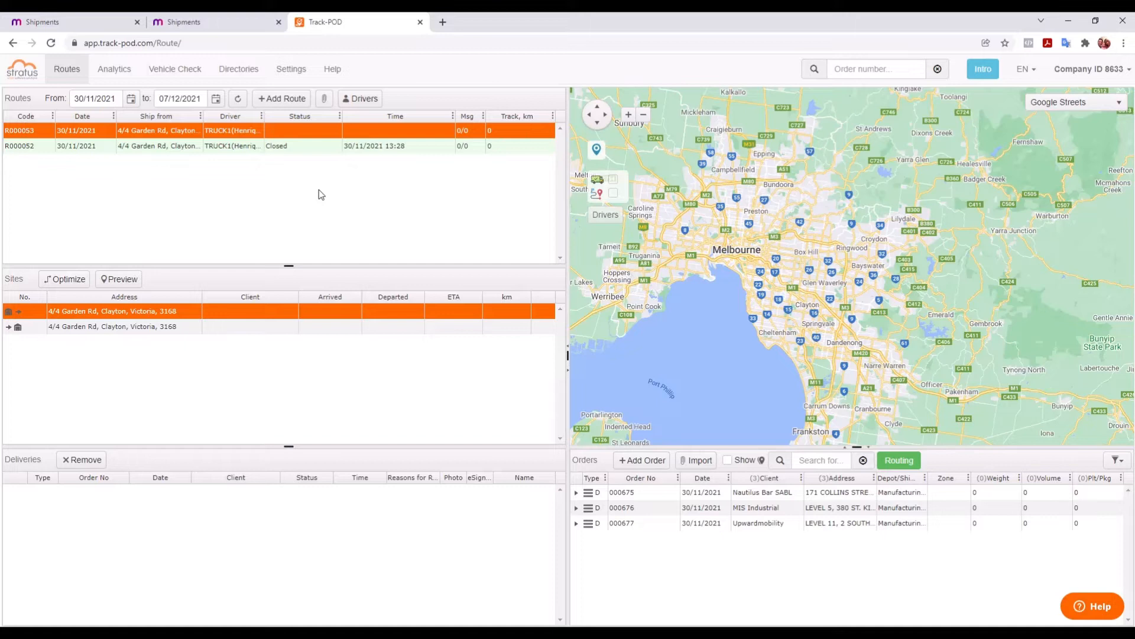
mouse_move(322, 182)
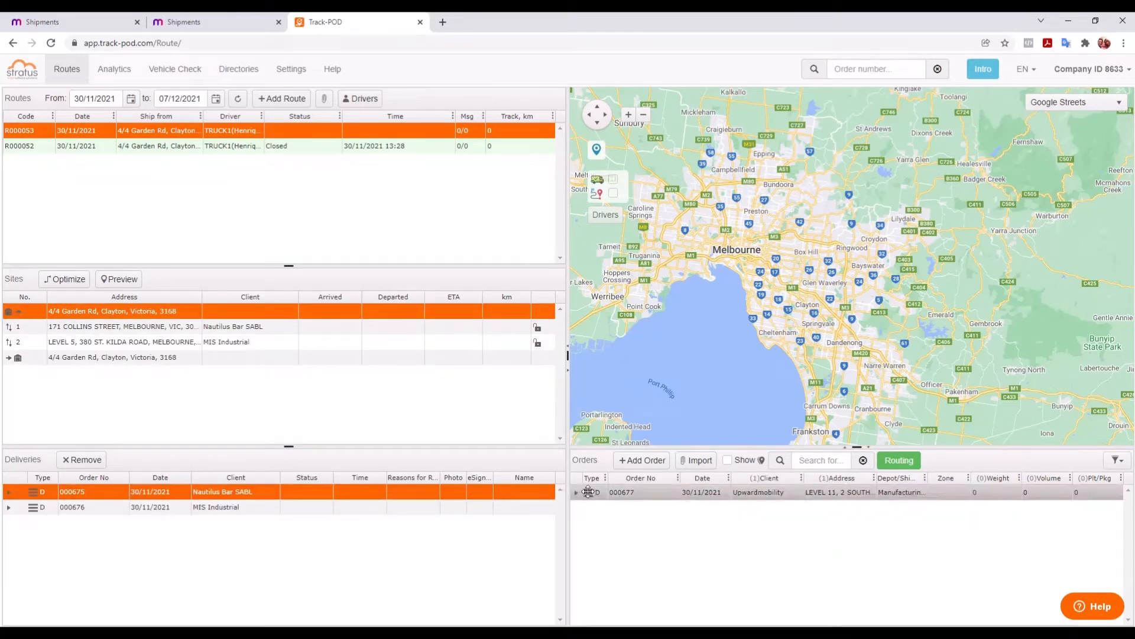
click(588, 492)
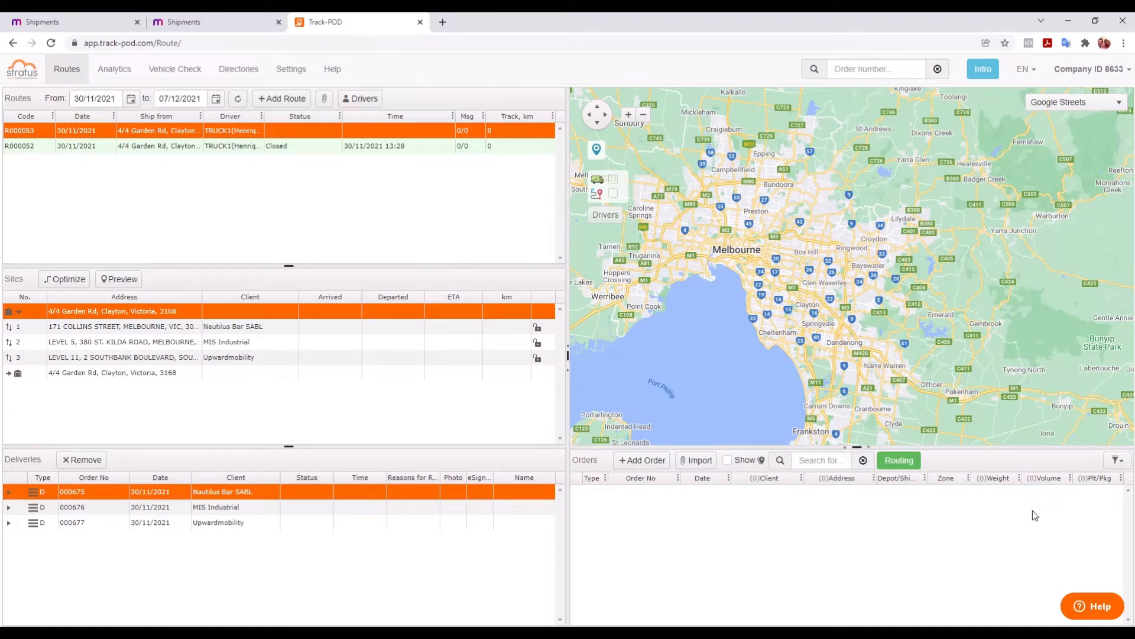
mouse_move(977, 544)
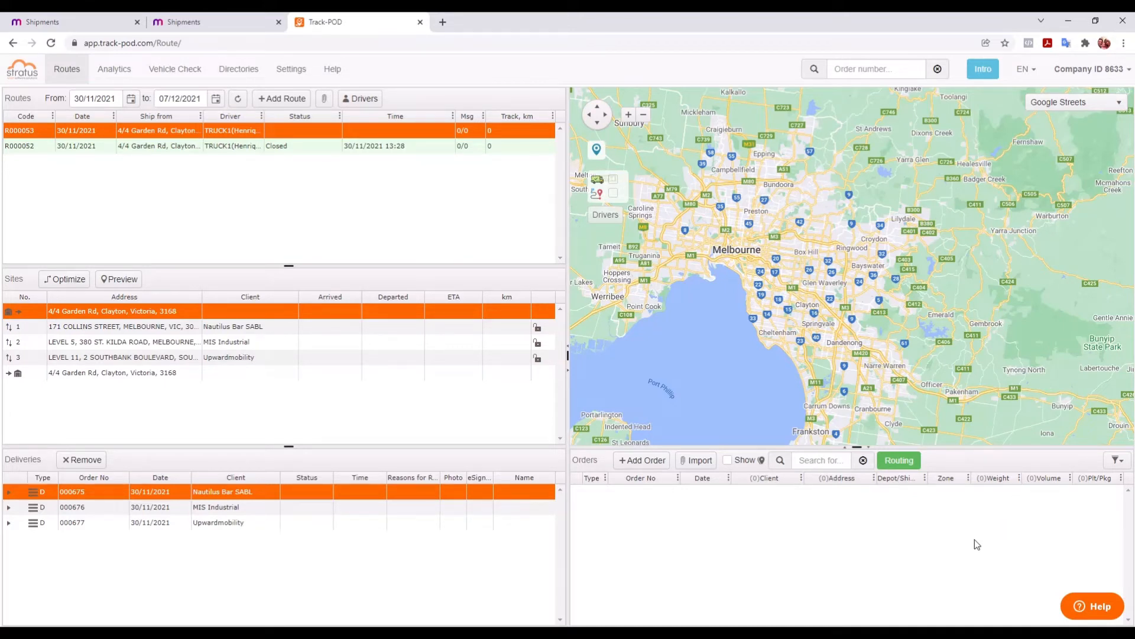
mouse_move(939, 480)
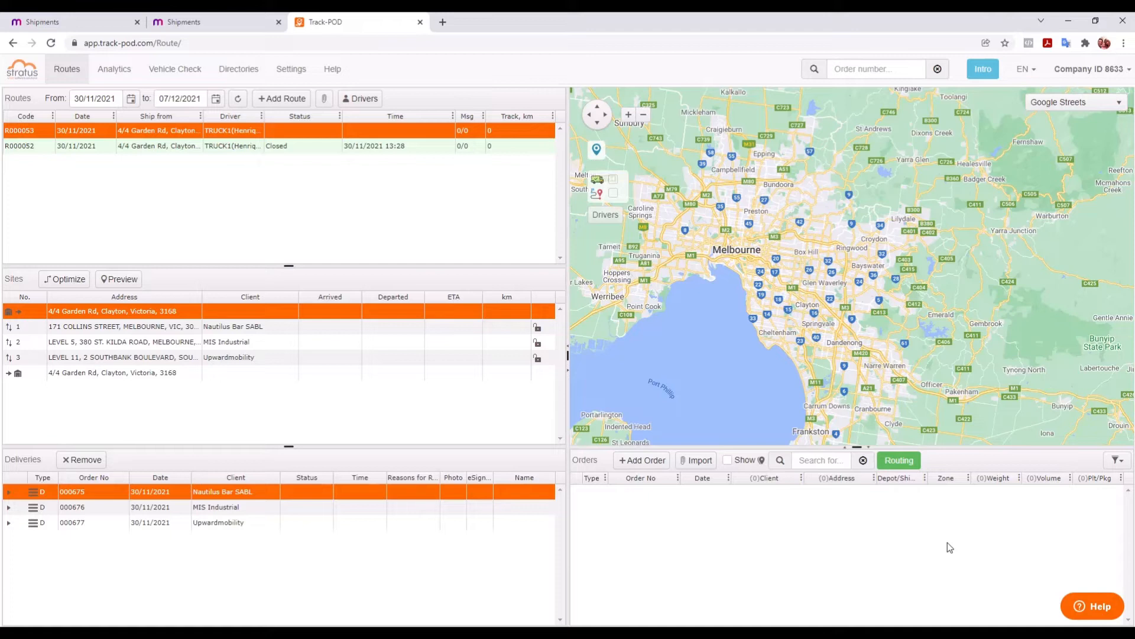
mouse_move(945, 514)
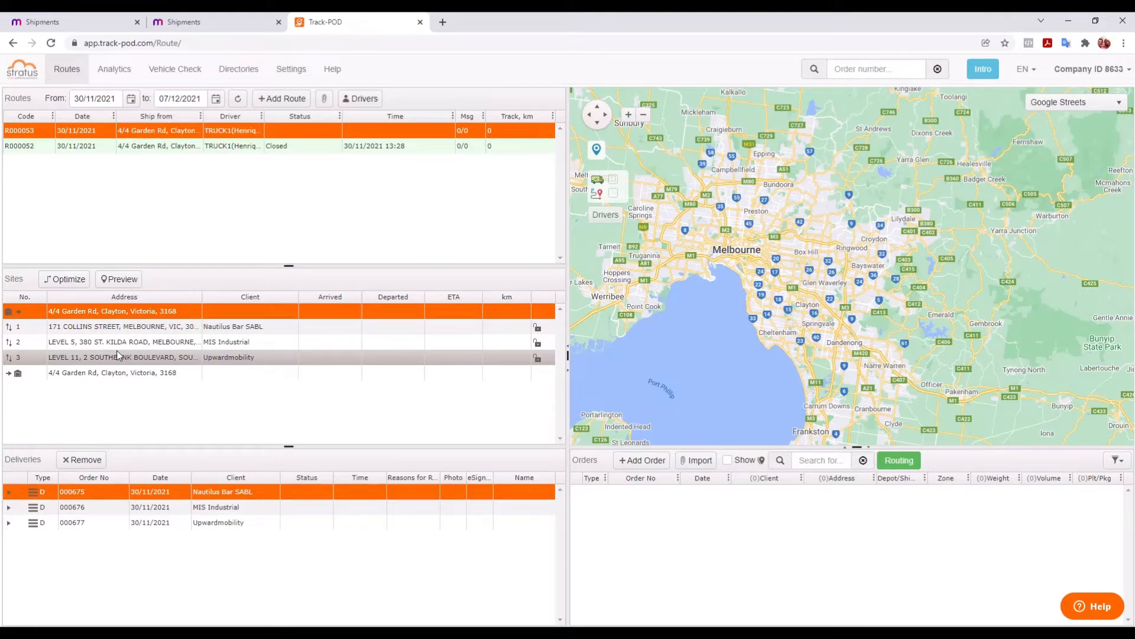
- Optimise route R000053 from the 08:00 depot start, finishing back at the depot
click(64, 279)
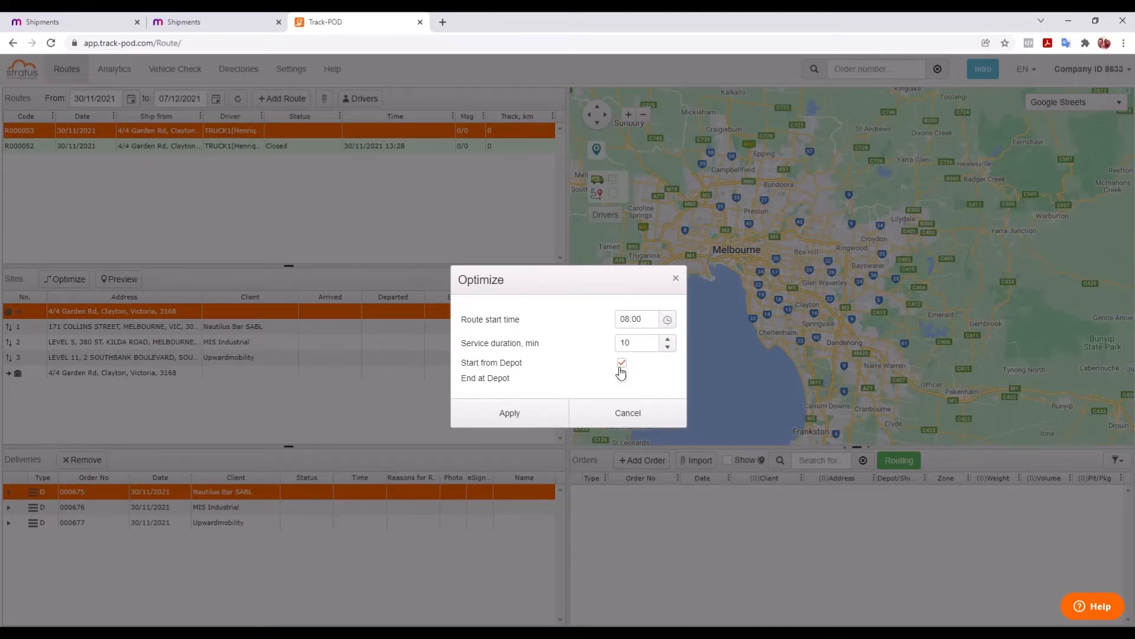
click(621, 377)
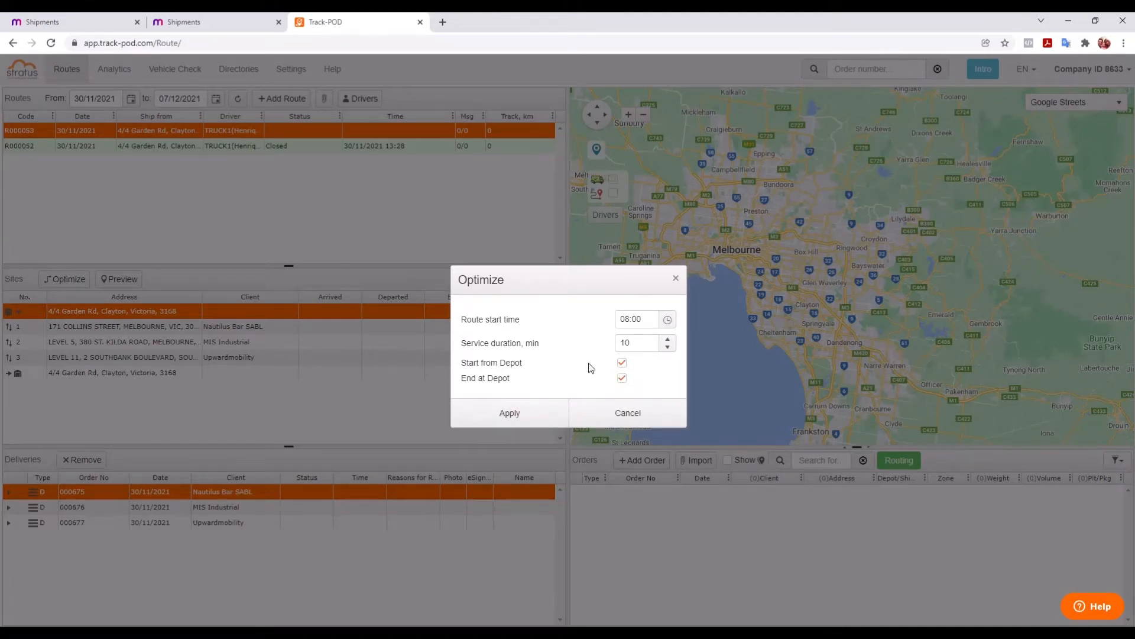
mouse_move(509, 412)
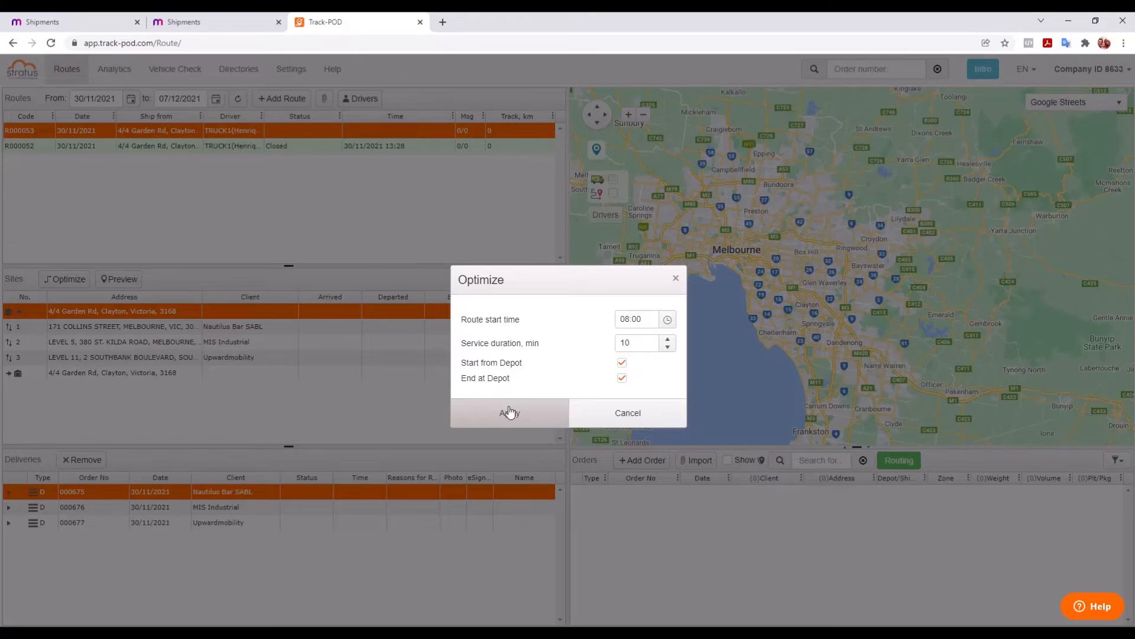
click(508, 413)
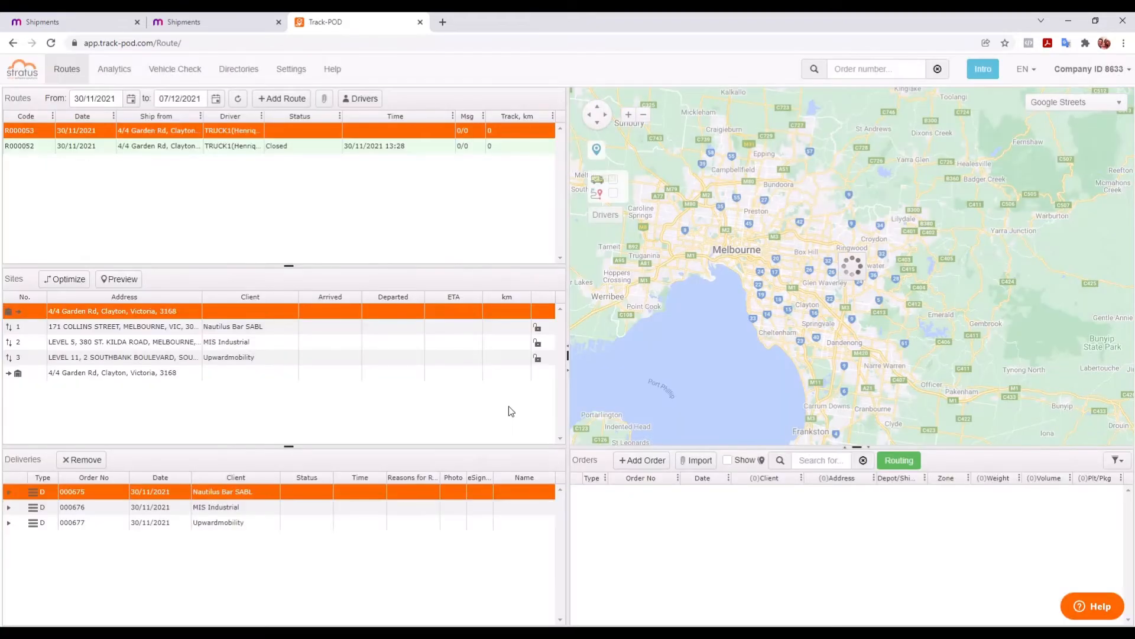
click(64, 279)
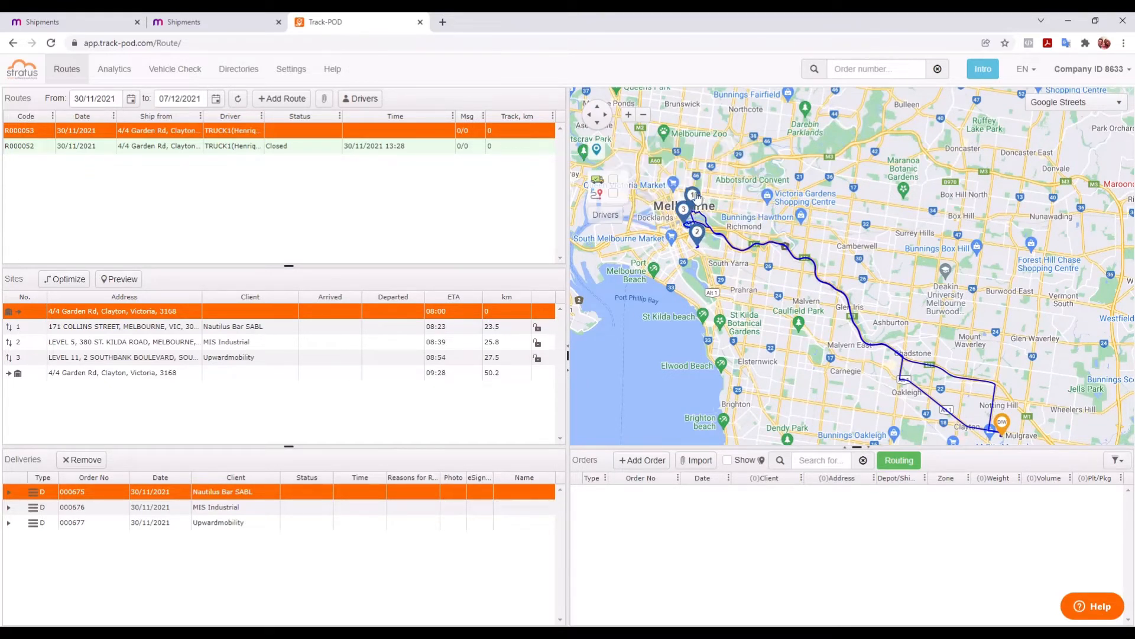
mouse_move(682, 210)
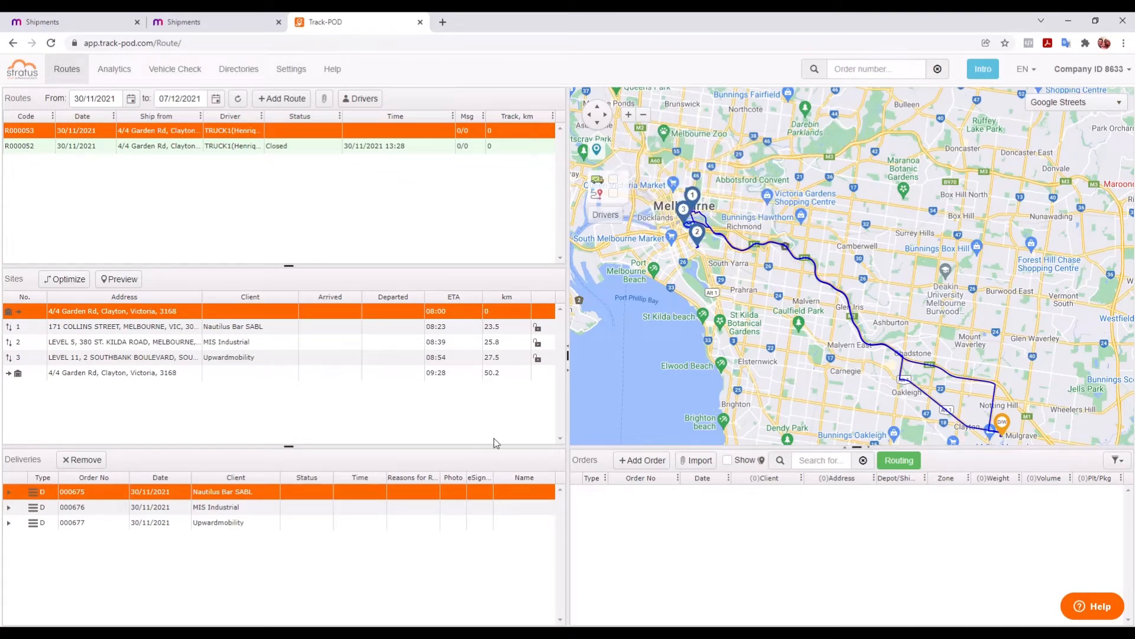
mouse_move(537, 326)
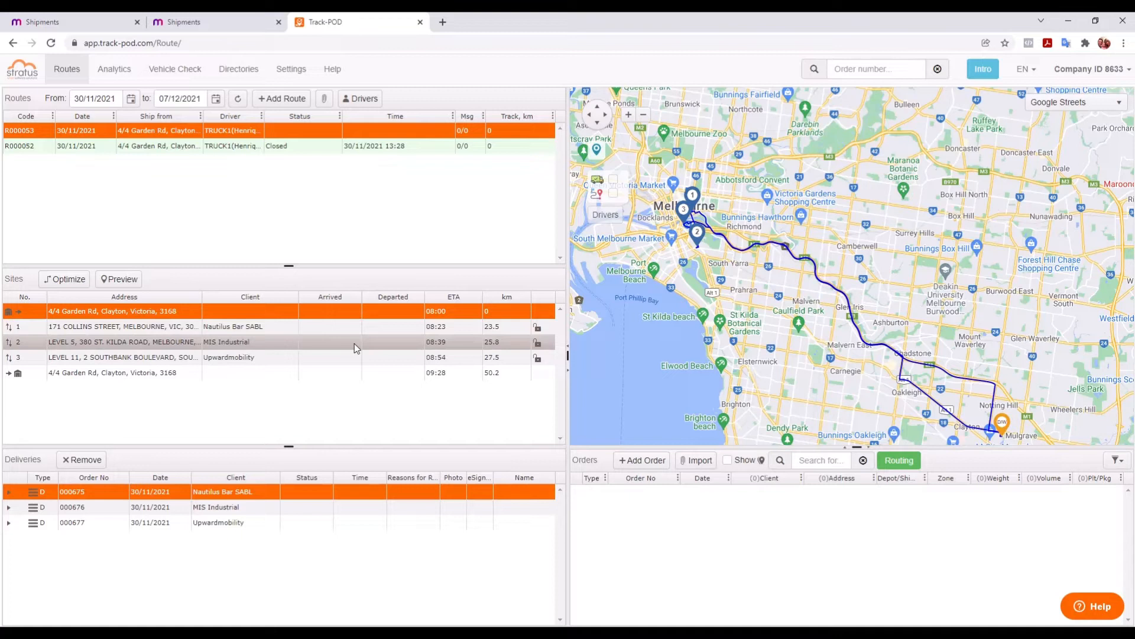
- Filter route R000053's deliveries to stop 2, MIS Industrial's order 000676
click(123, 341)
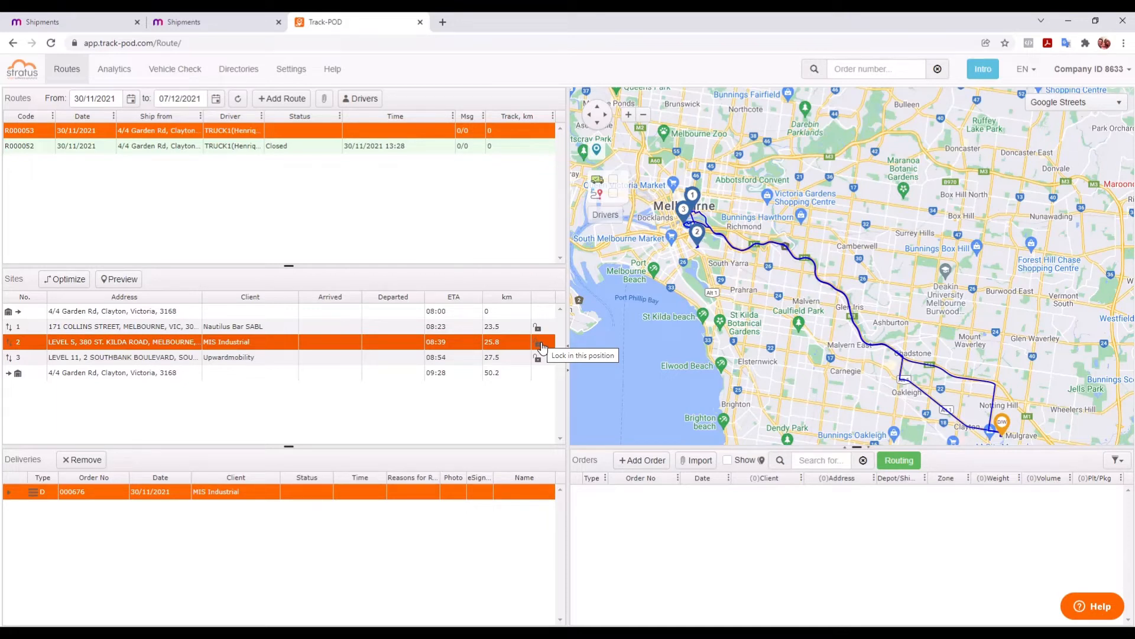
mouse_move(638, 288)
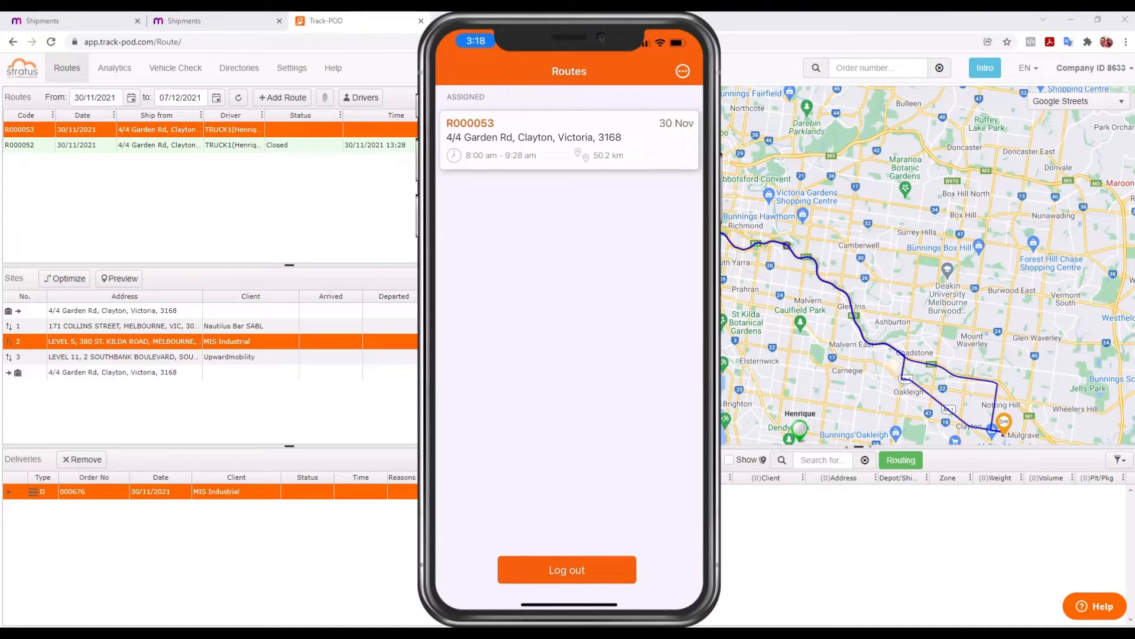
- Open route R000053 in the driver app and begin its load check
click(569, 138)
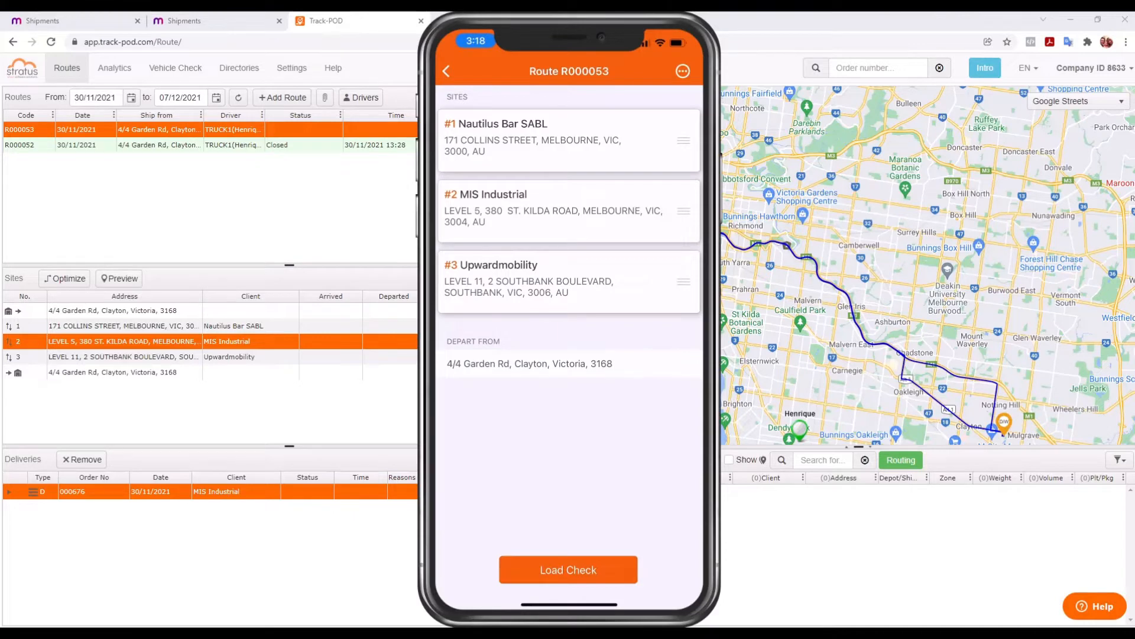
click(568, 569)
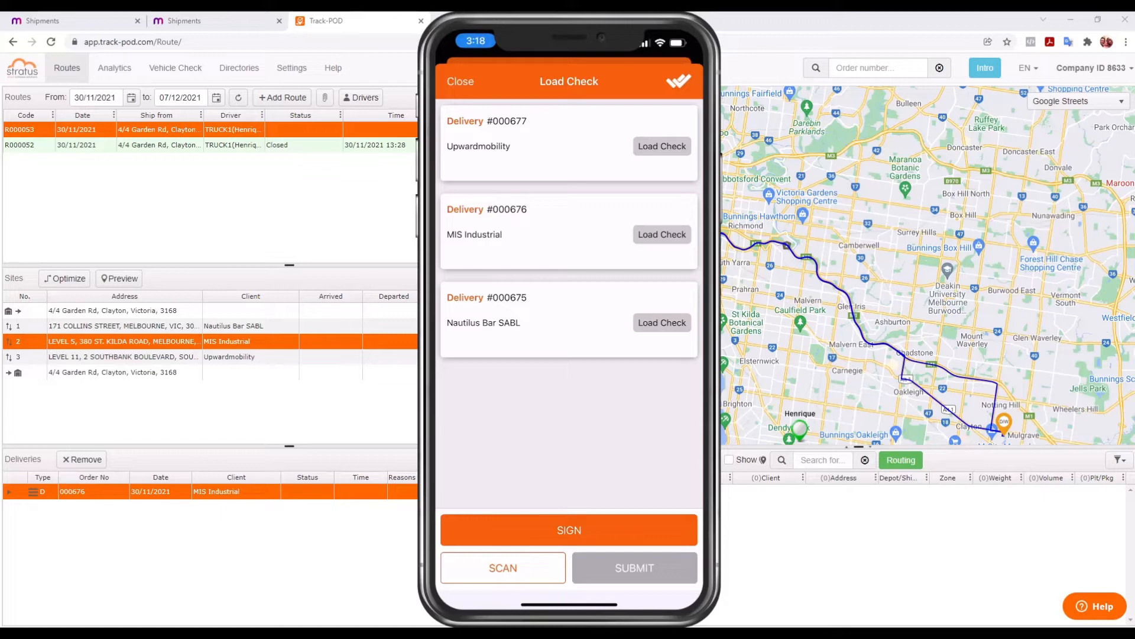
- Mark deliveries 000677, 000676 and 000675 as loaded onto the truck
click(660, 145)
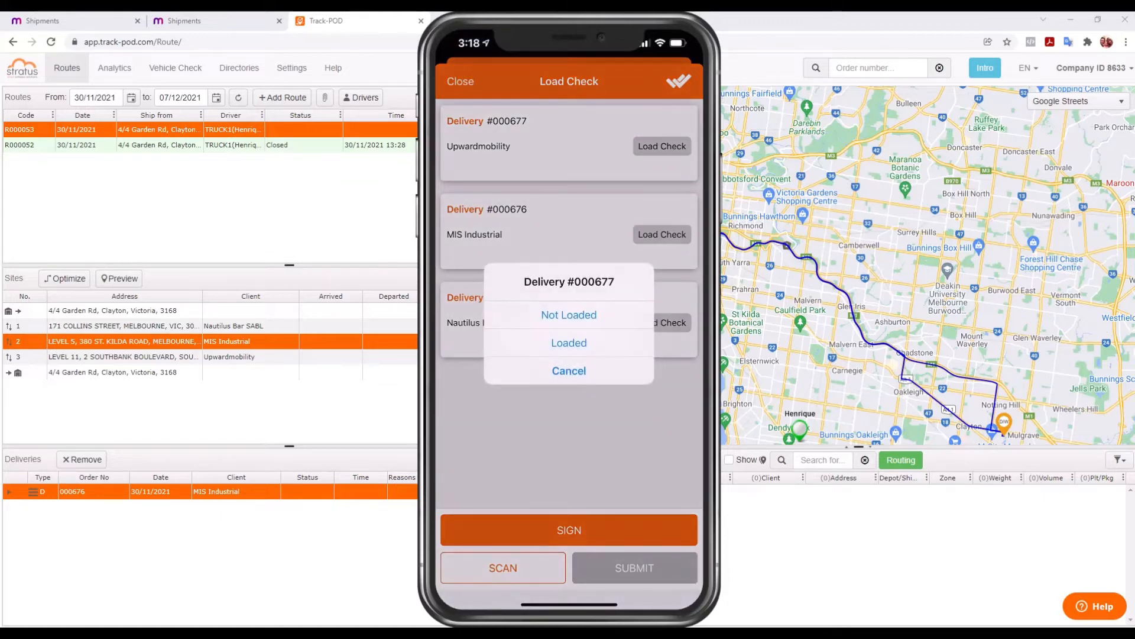
click(569, 343)
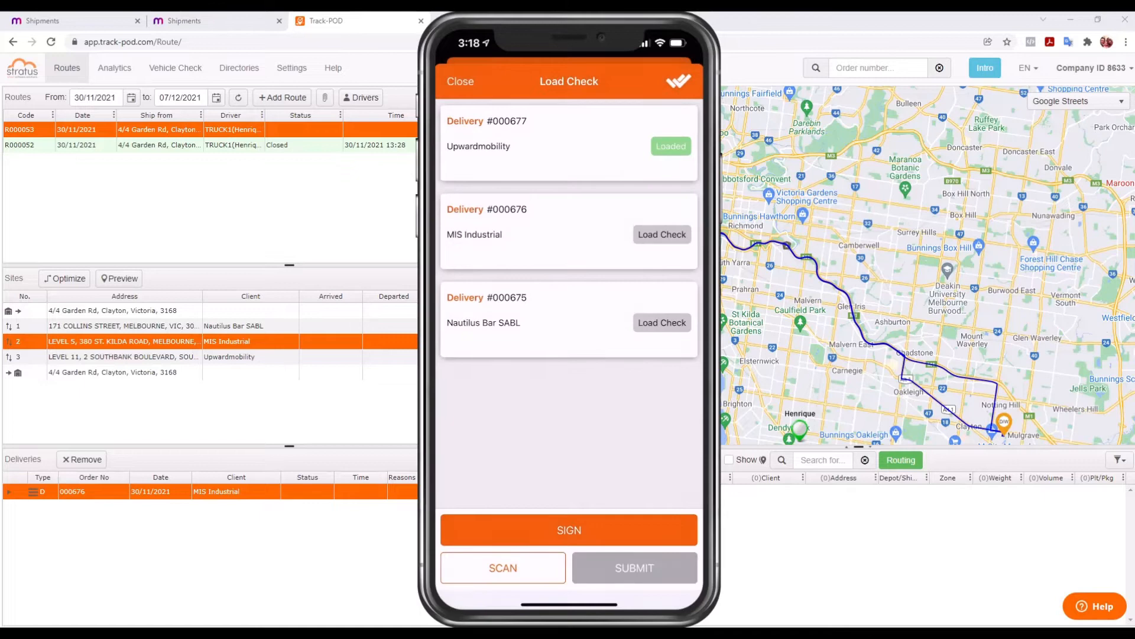
click(661, 234)
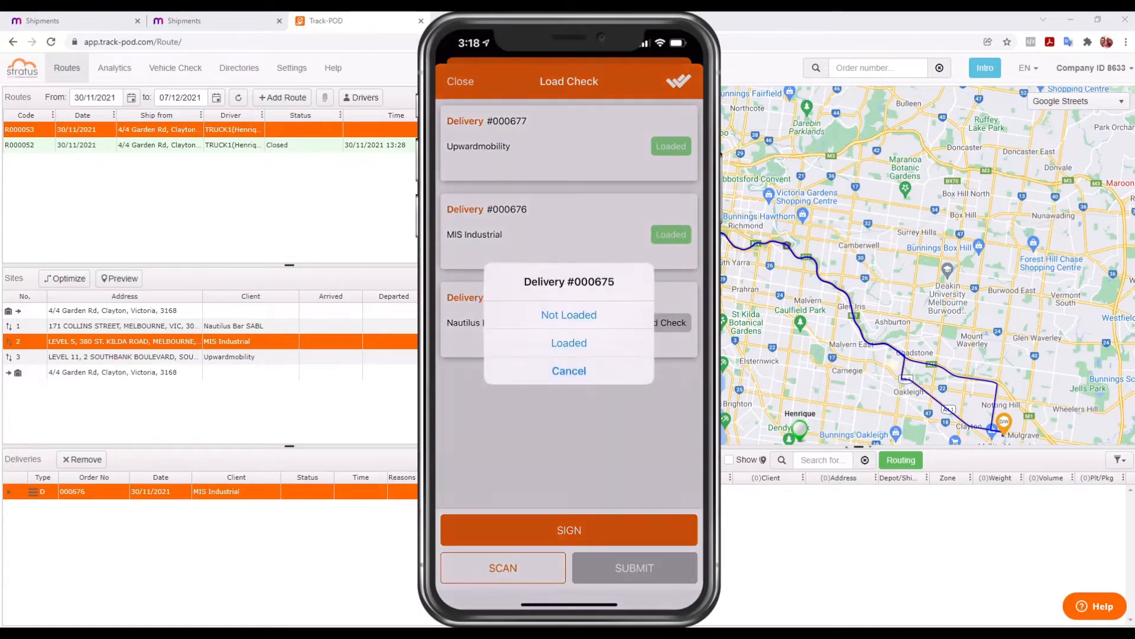
click(569, 343)
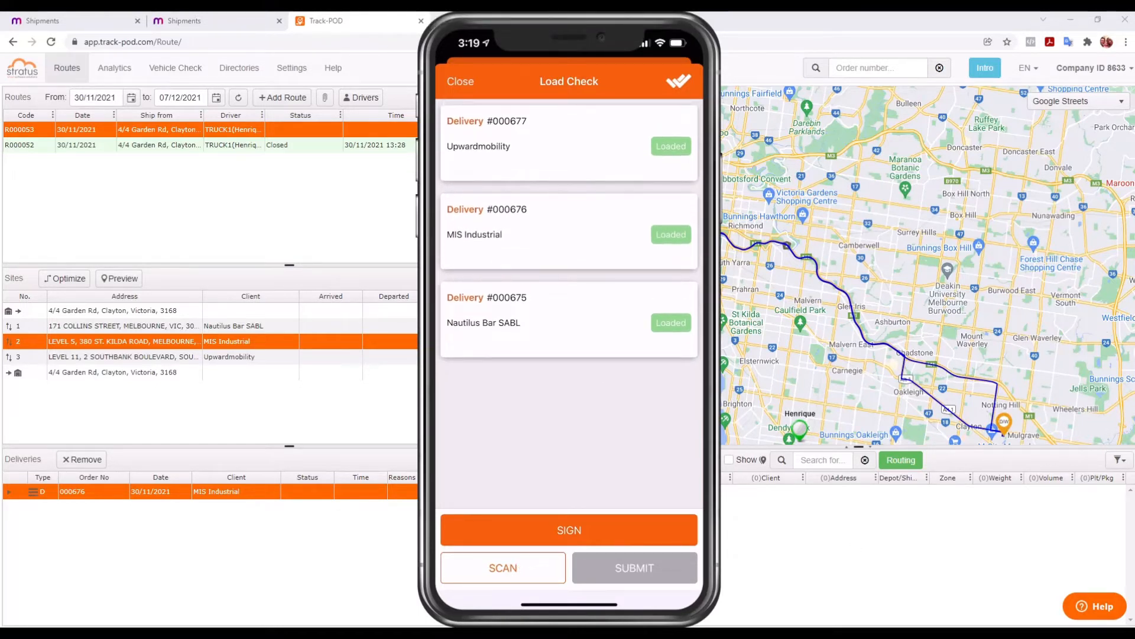
- Sign and submit the load check, then begin the vehicle check
click(569, 529)
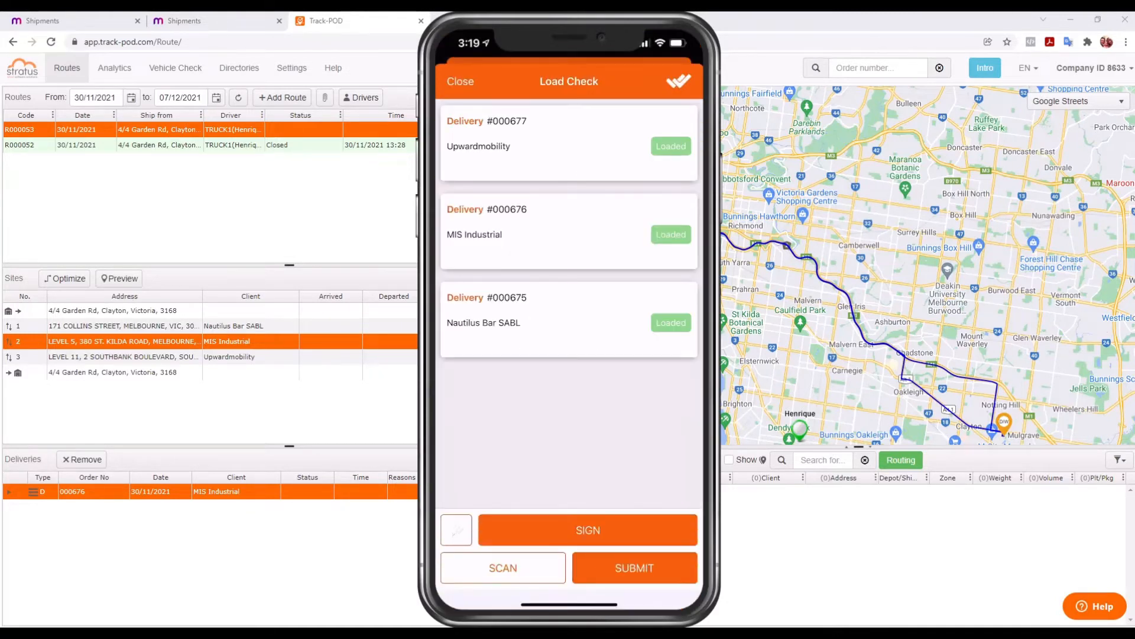
click(460, 81)
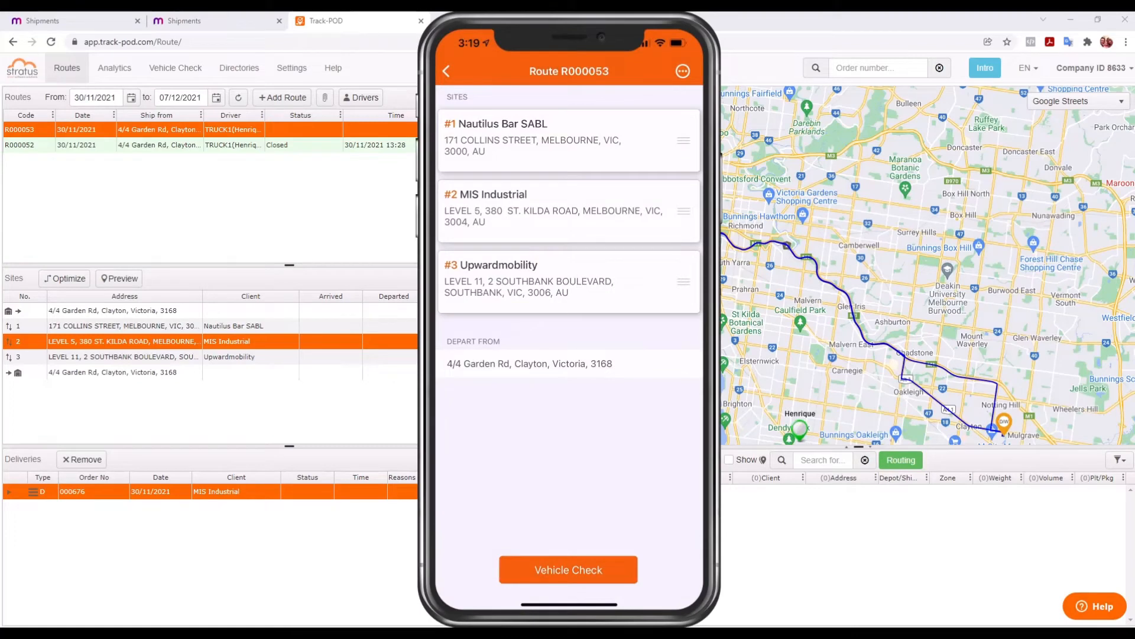
click(568, 569)
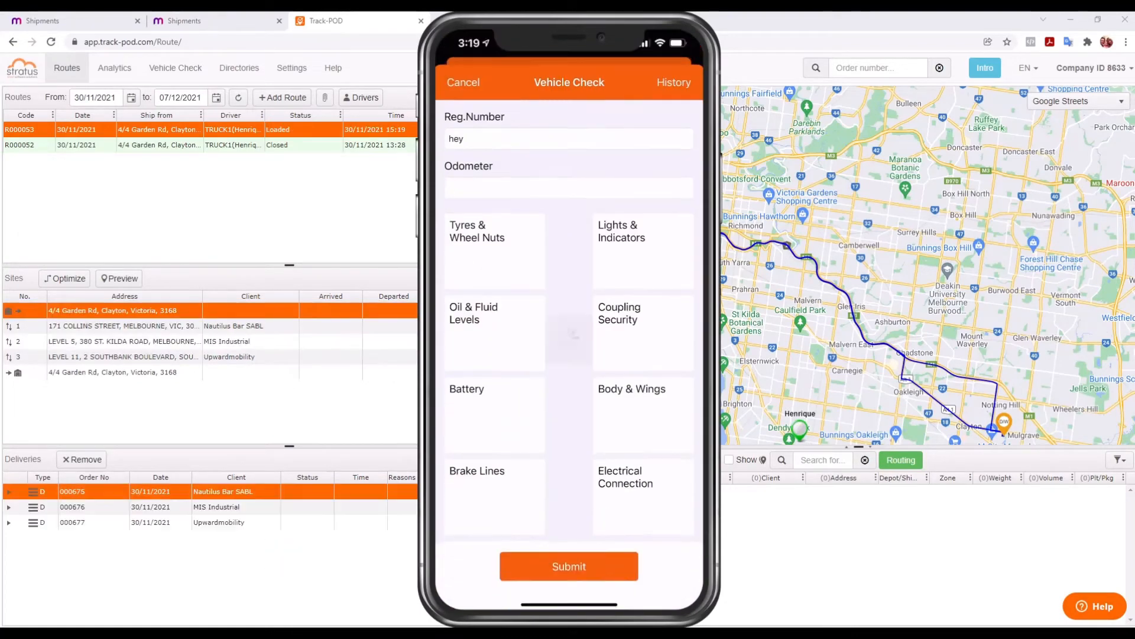
- Record the odometer reading as 65585
click(569, 187)
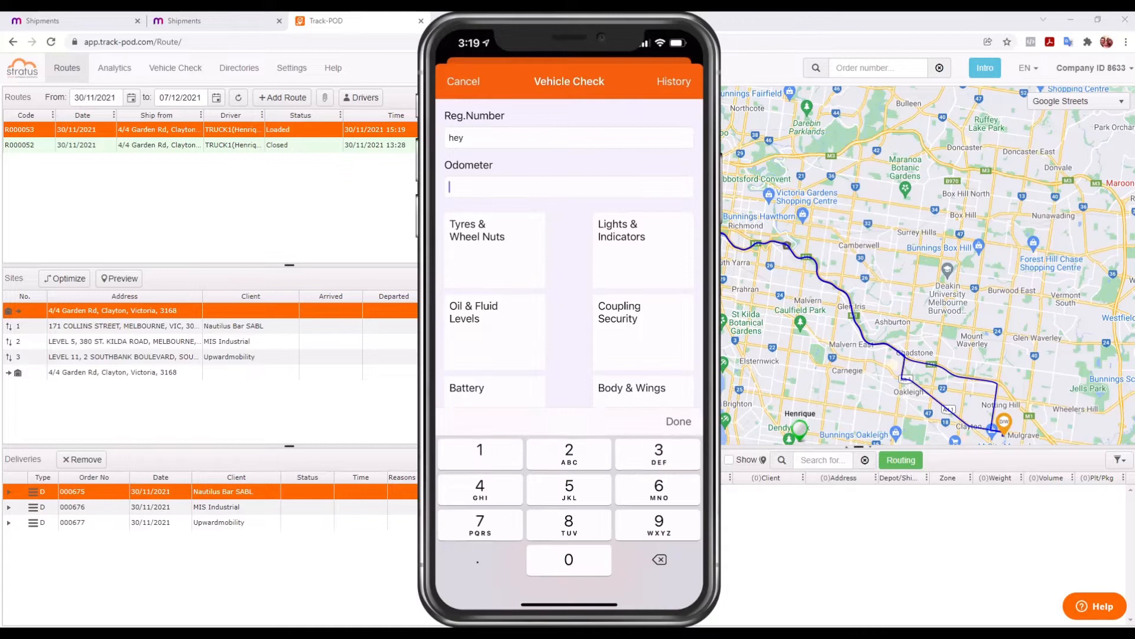
text(65585)
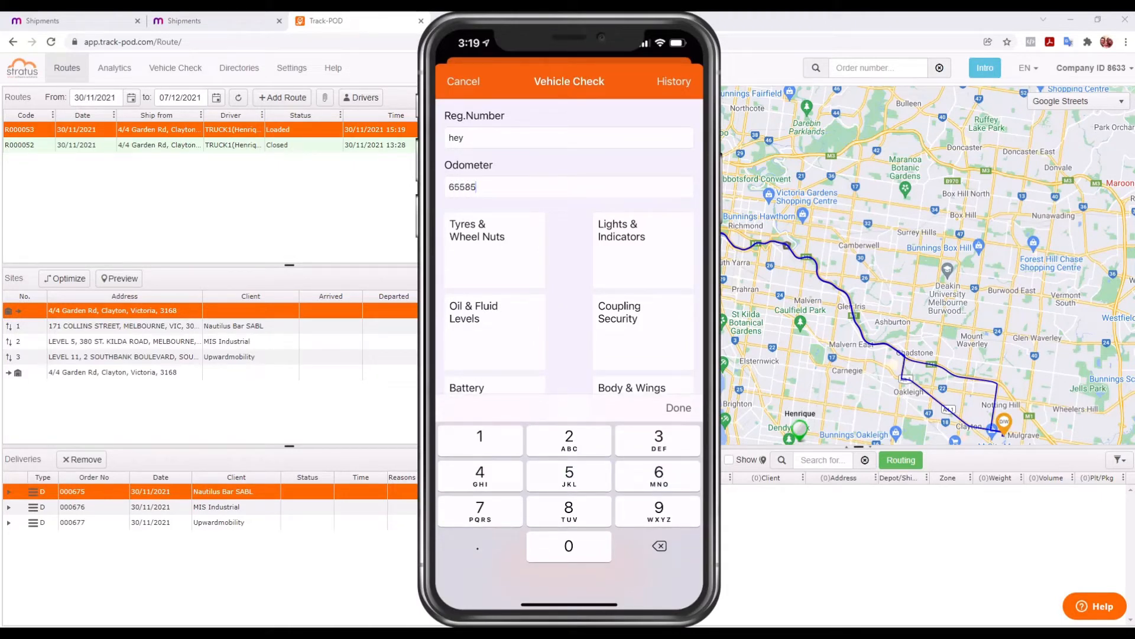
click(678, 408)
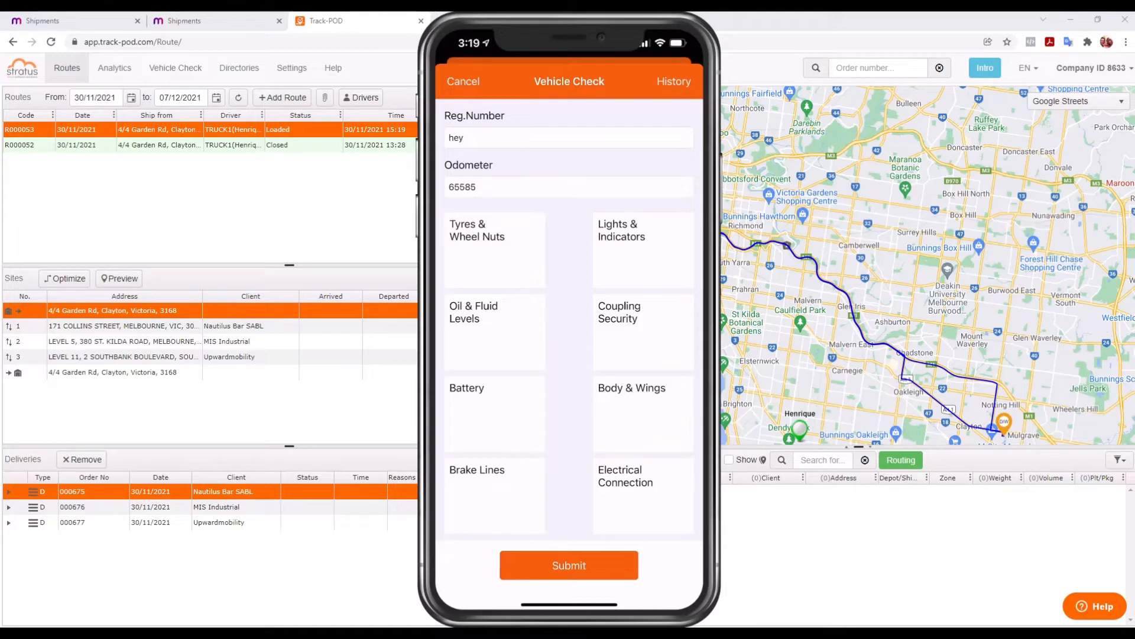
- Check tyres and wheel nuts, lights and indicators, and record brake lines as OK
click(494, 246)
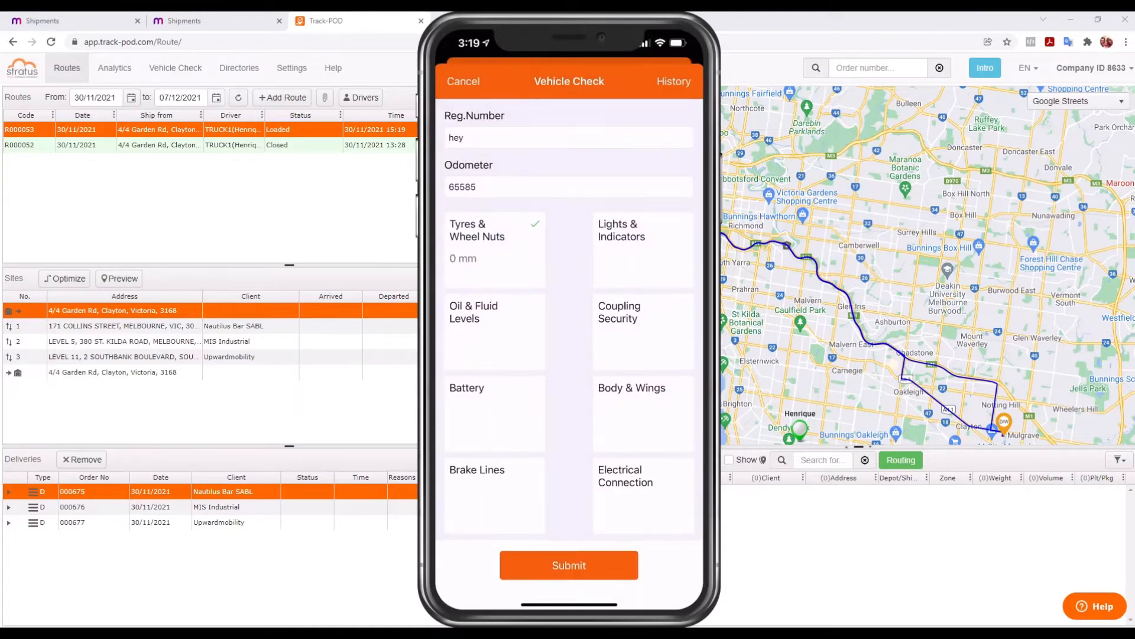
click(641, 230)
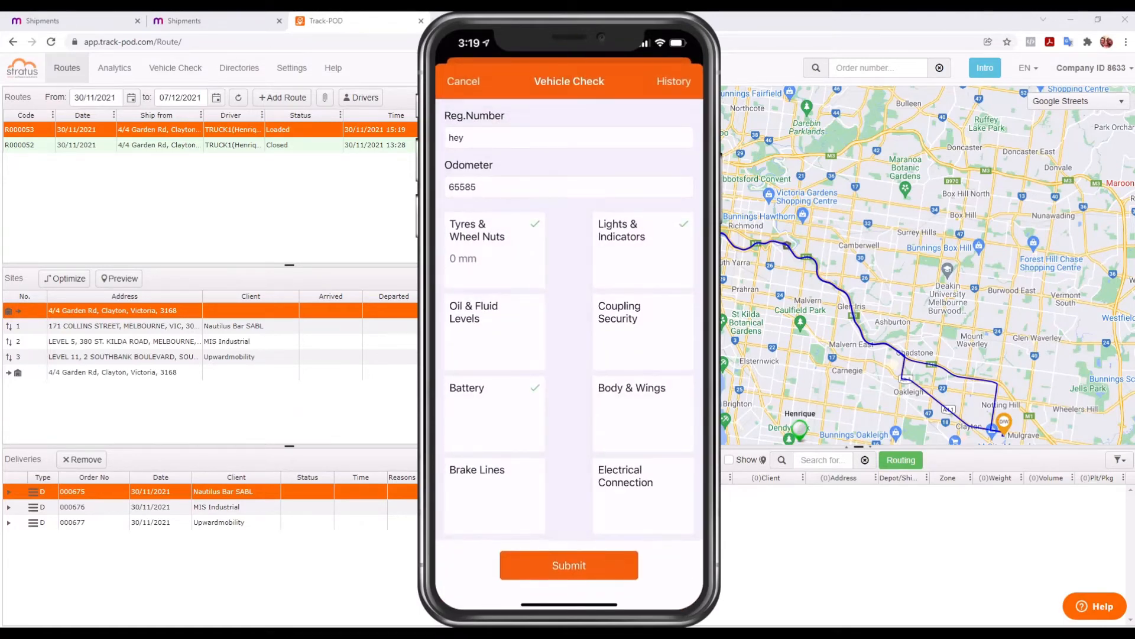
click(476, 469)
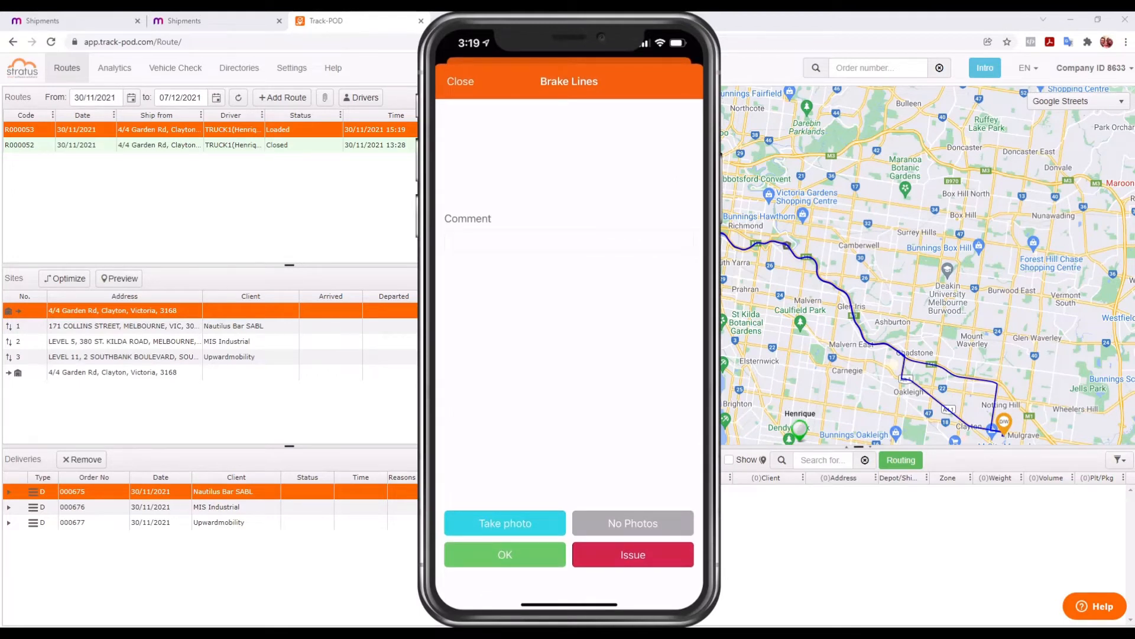
click(505, 522)
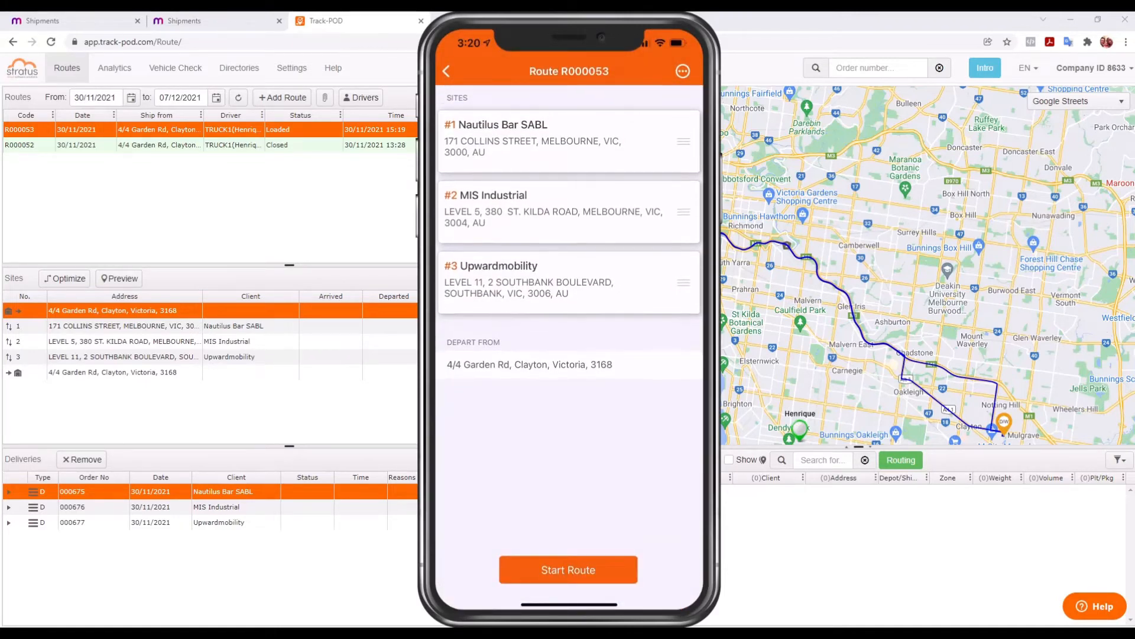
- Start route R000053 and record arrival at the first stop, Nautilus Bar SABL
click(568, 569)
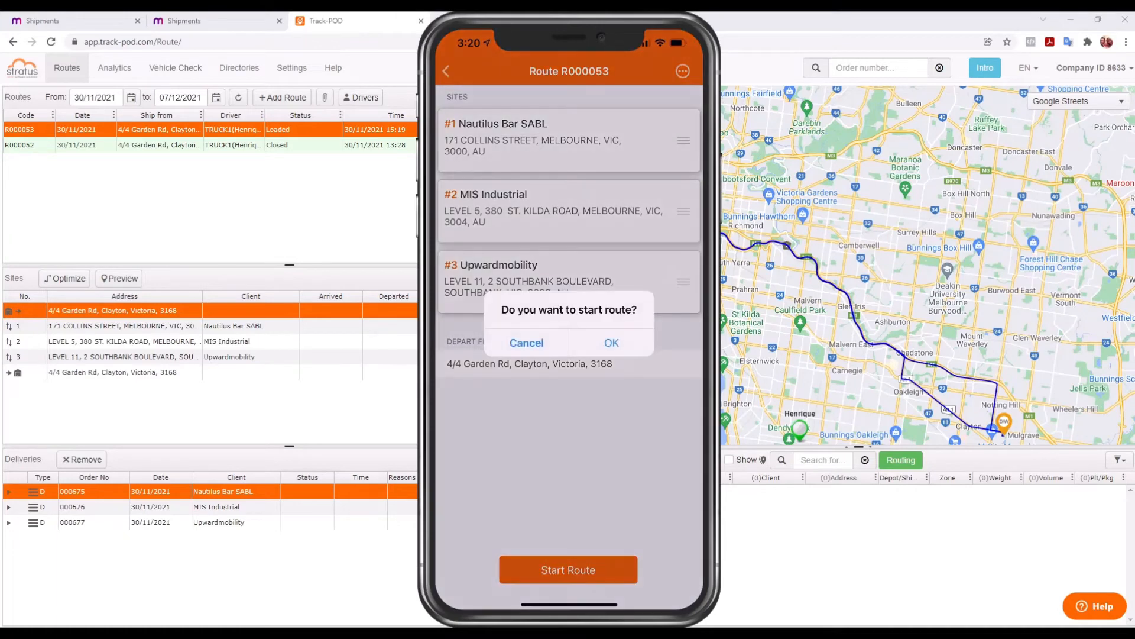
click(610, 343)
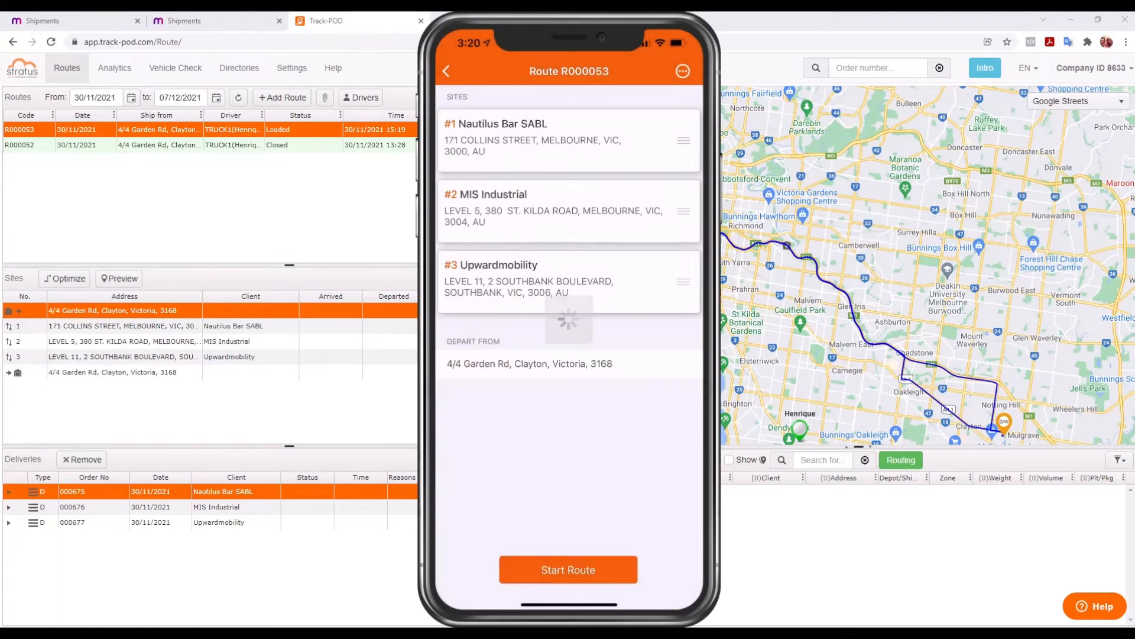
click(567, 568)
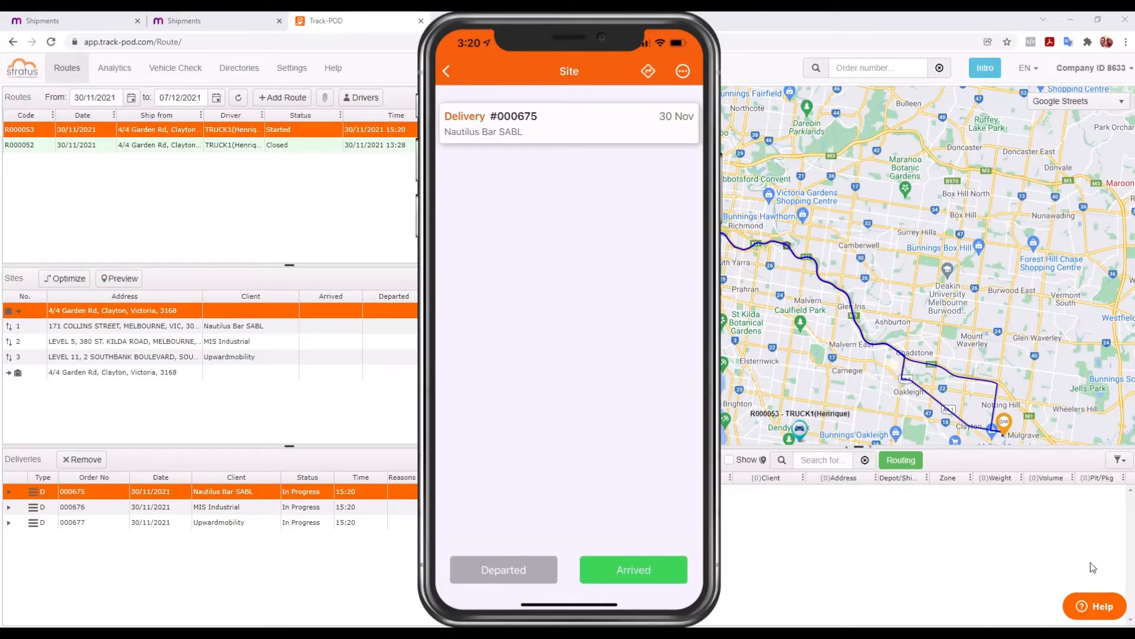
click(647, 70)
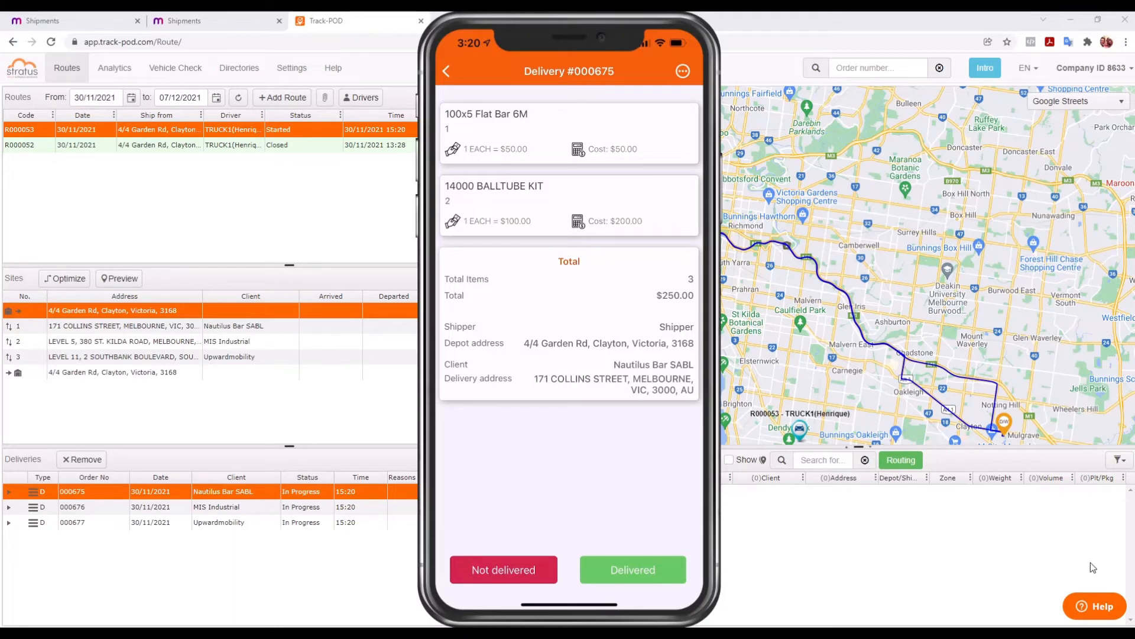
- Mark delivery 000675 delivered with the recipient's signature under the name 'Fred'
click(631, 569)
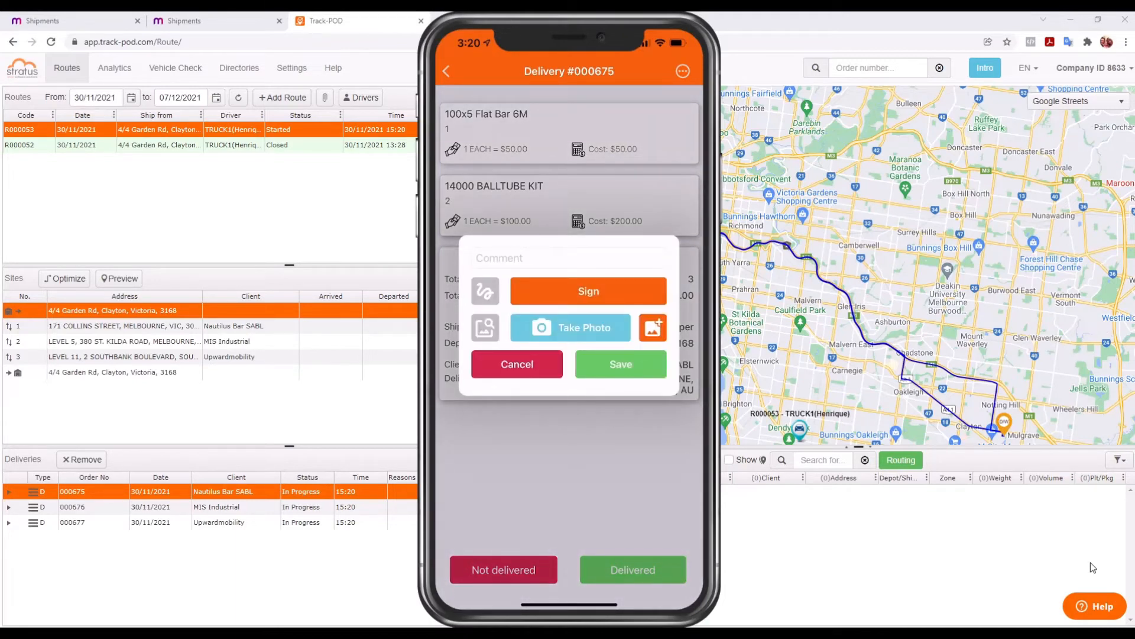
click(588, 291)
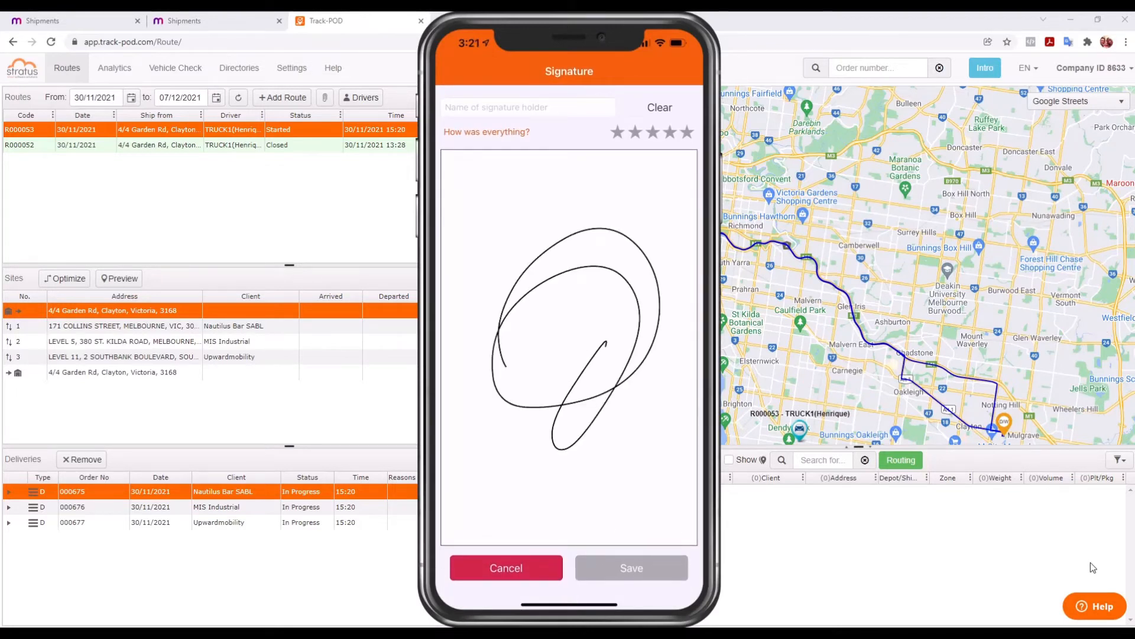
click(528, 108)
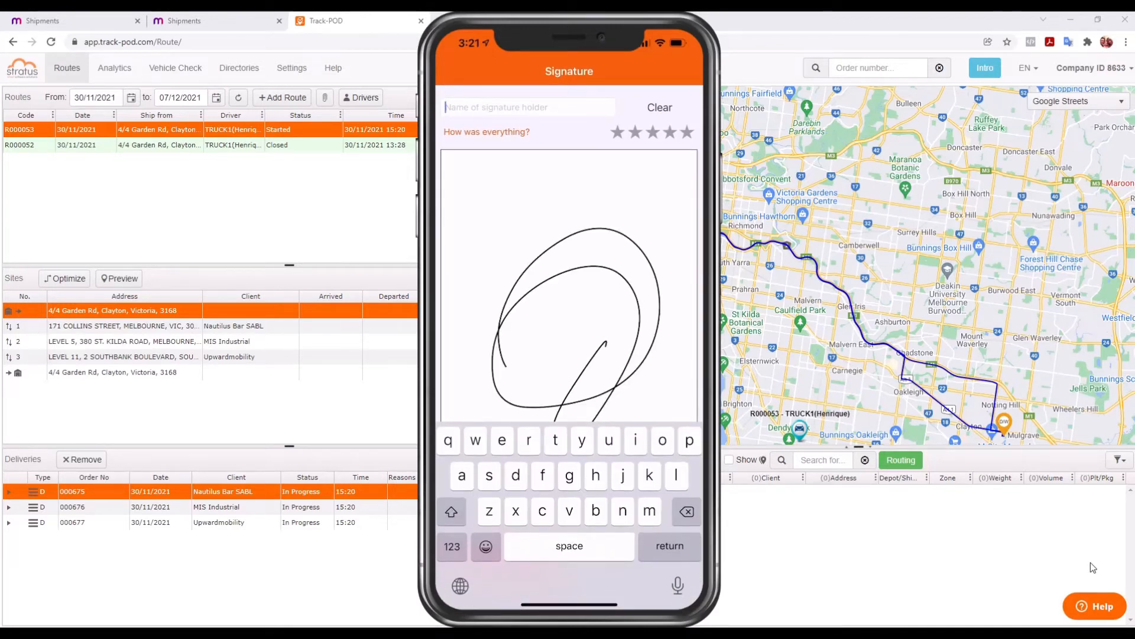
text(Fred)
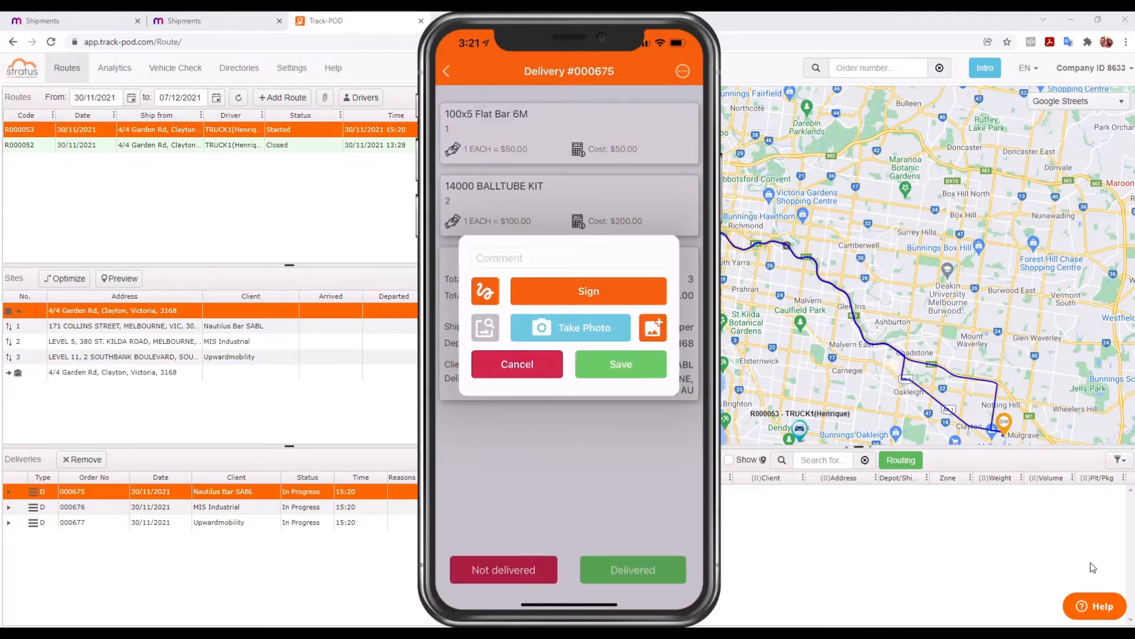
- Capture a proof of delivery photo and save delivery 000675
click(570, 328)
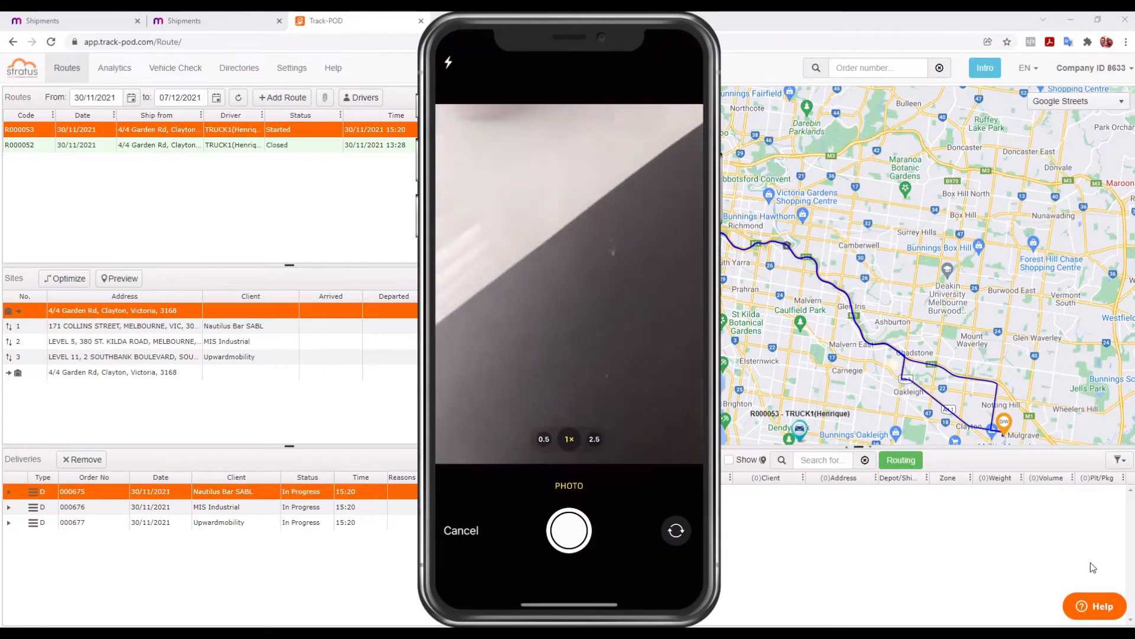
click(569, 530)
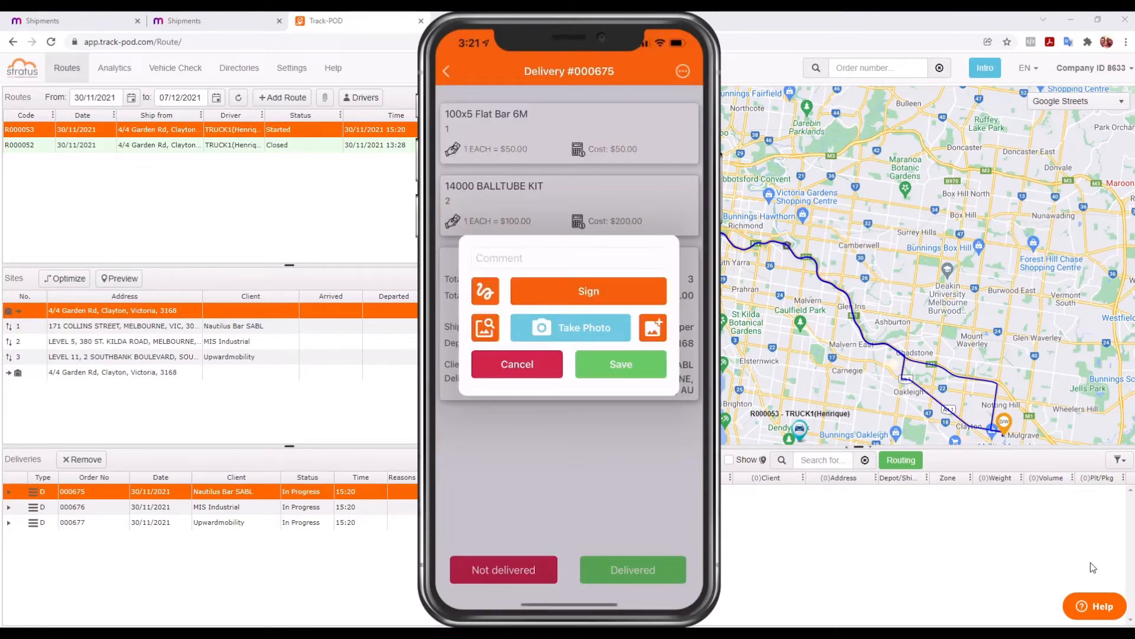
click(620, 363)
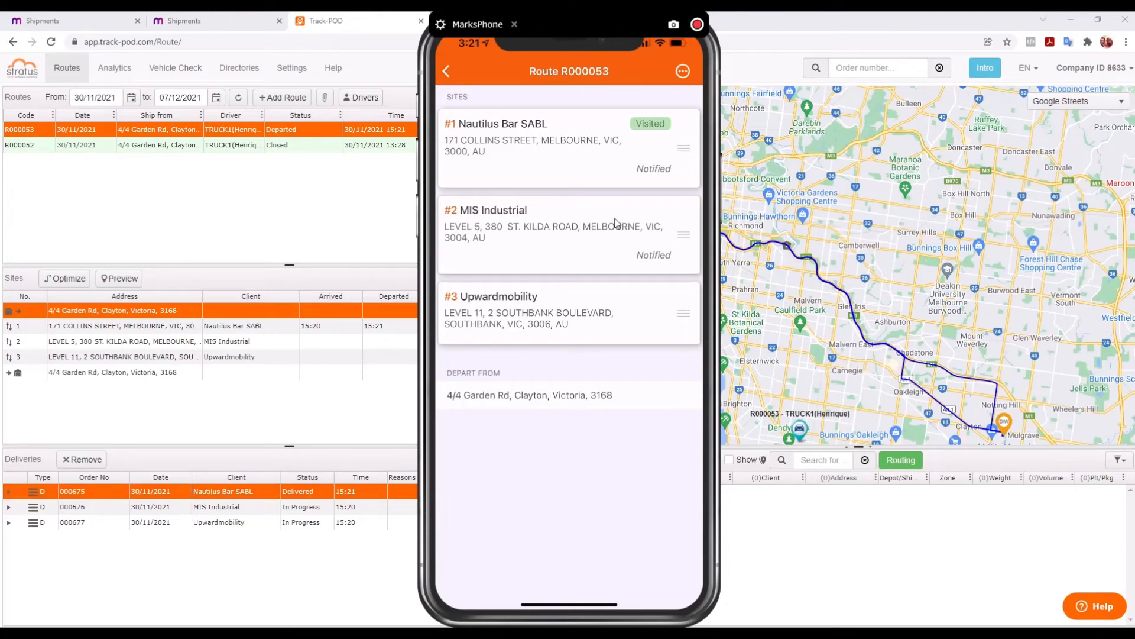
mouse_move(587, 259)
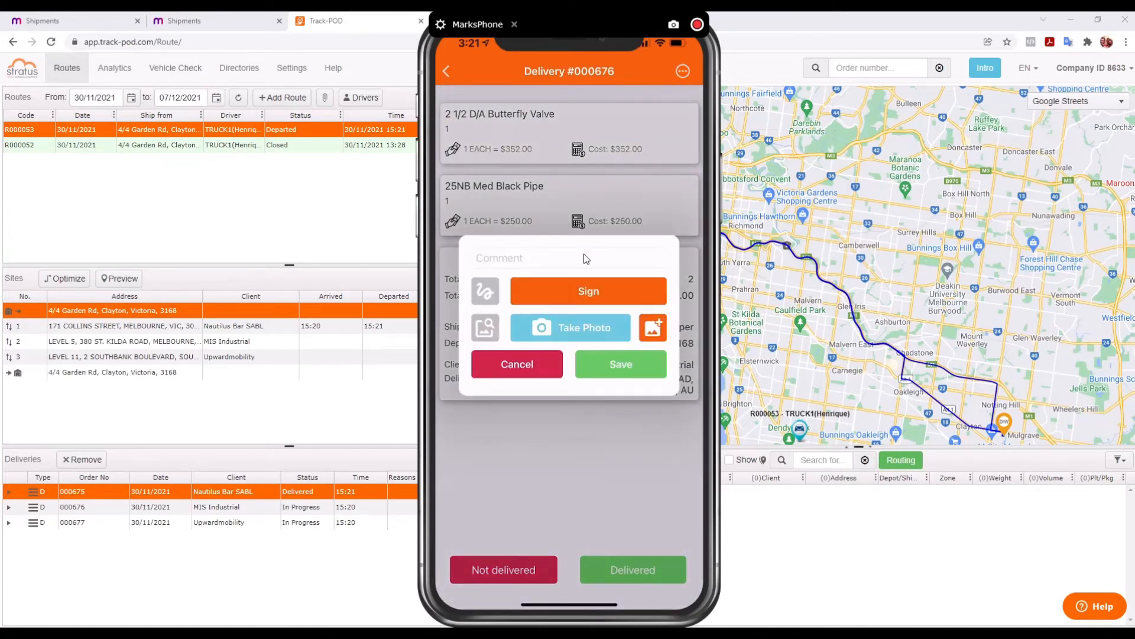
- Save the POD for 000676, depart MIS Industrial, and arrive at Upwardmobility for delivery 000677
click(621, 363)
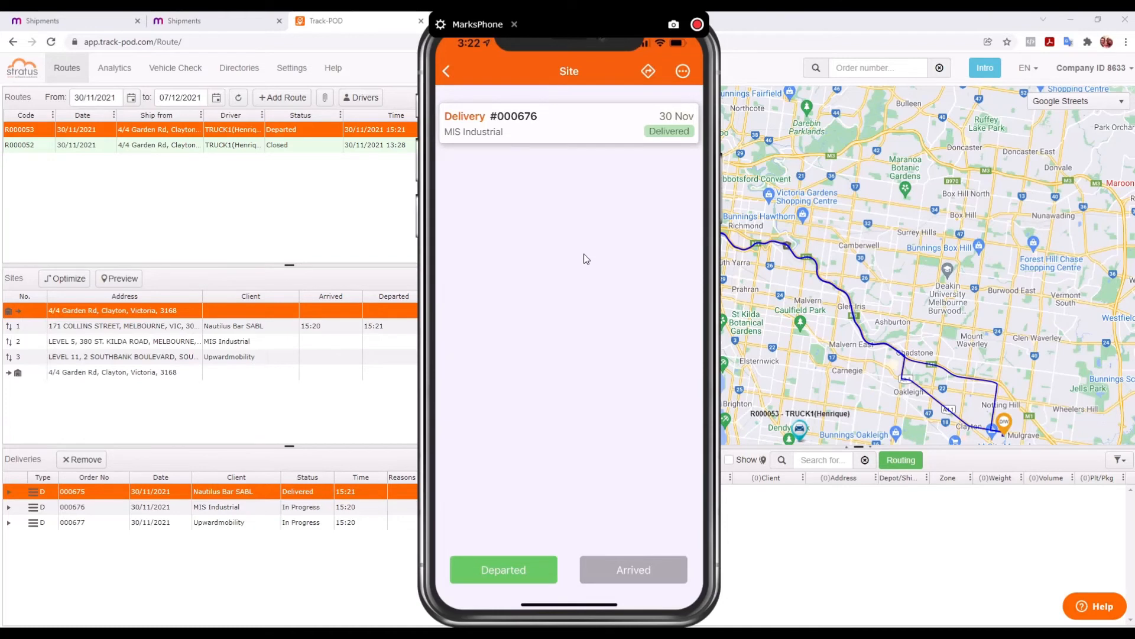
click(447, 71)
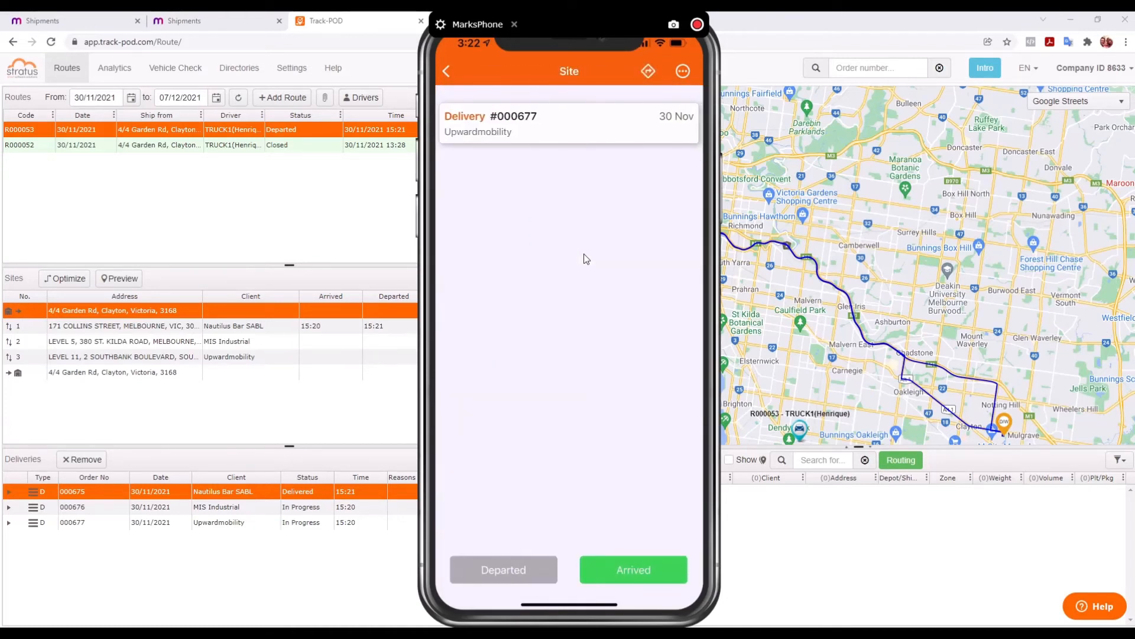
click(631, 570)
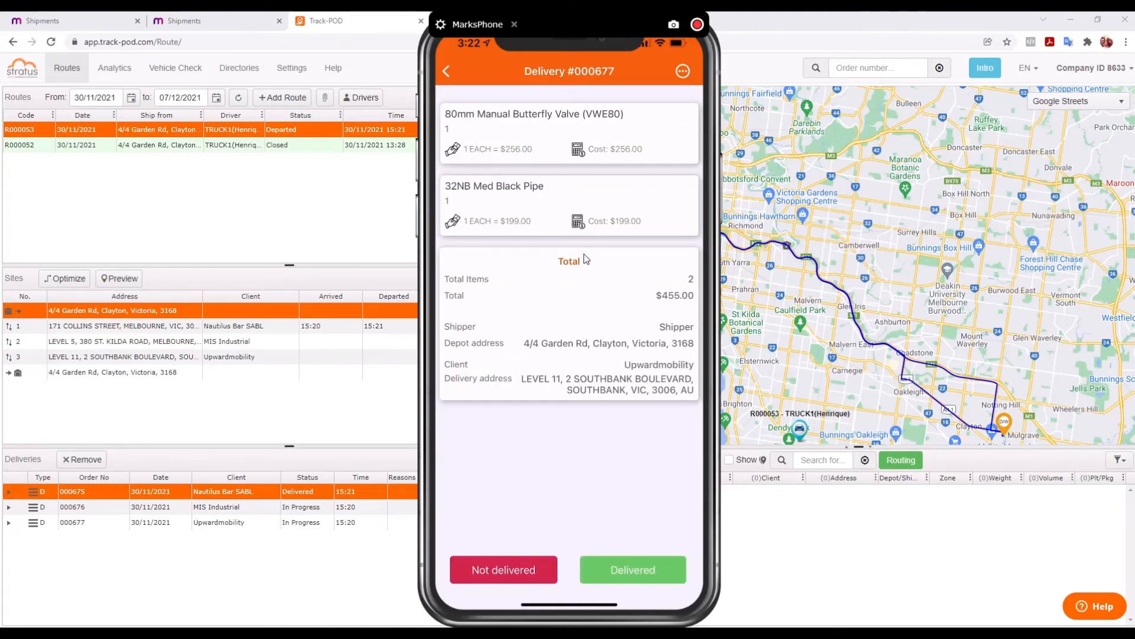
- Report 000677 as not delivered with a rejection reason and rejected quantity
click(503, 569)
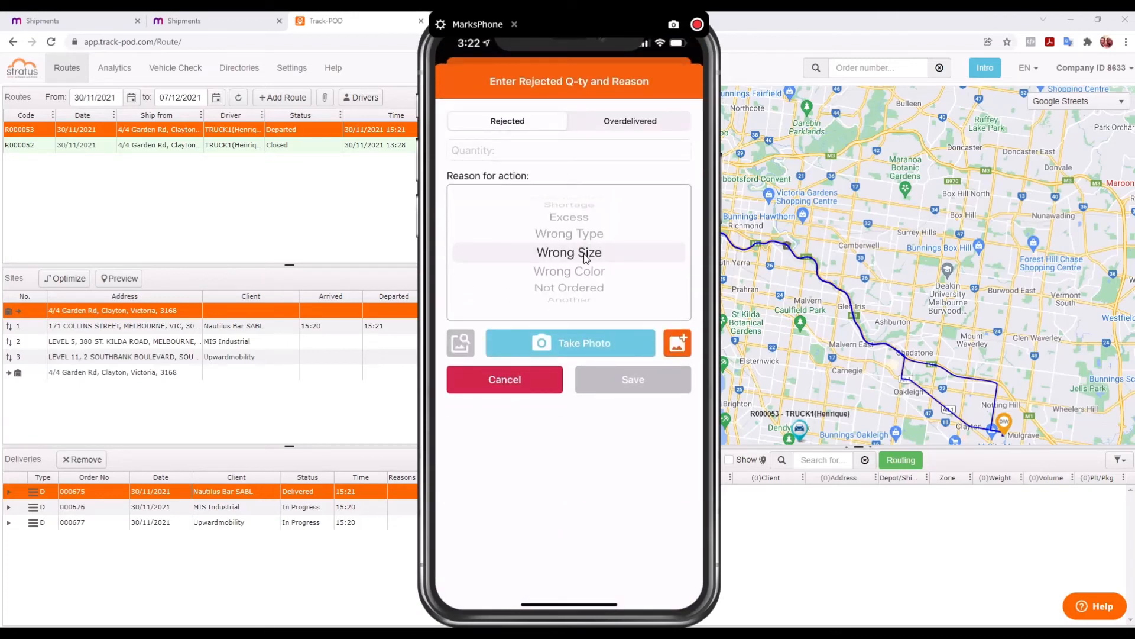
scroll(down, 3)
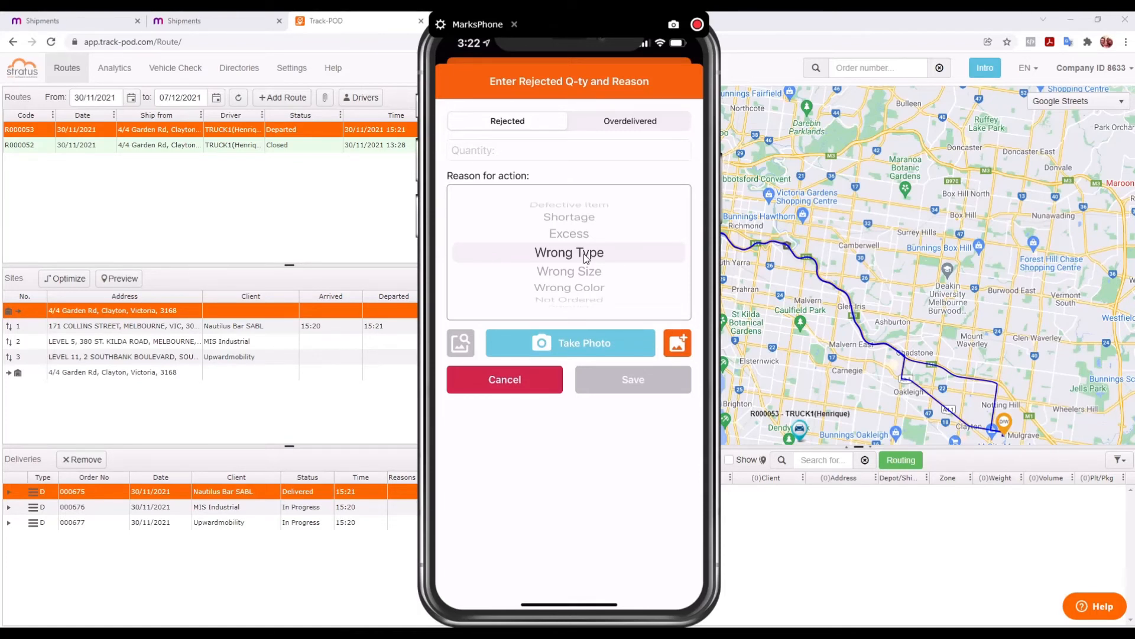
click(569, 150)
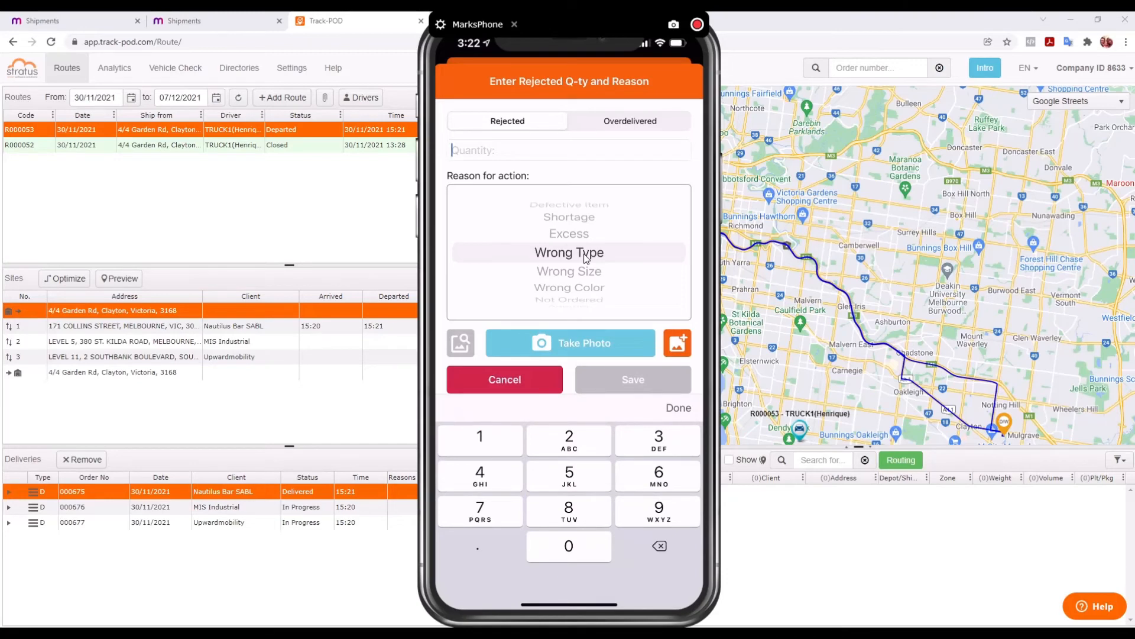
click(504, 378)
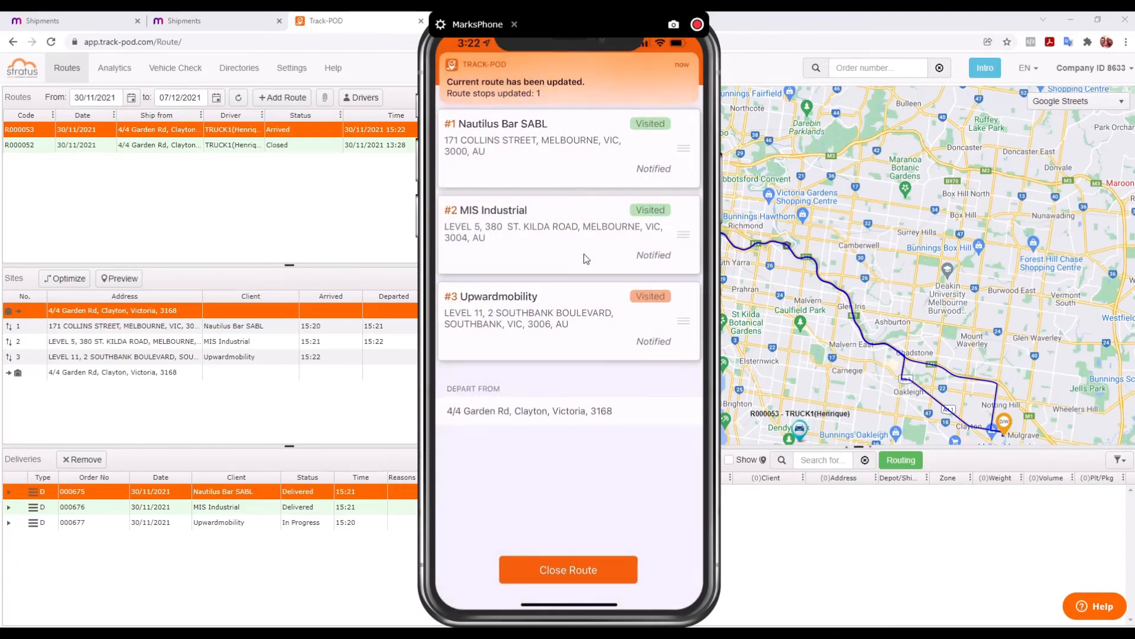
- Finish route R000053, confirm the prompt, and return to the MYOB shipments list
click(567, 569)
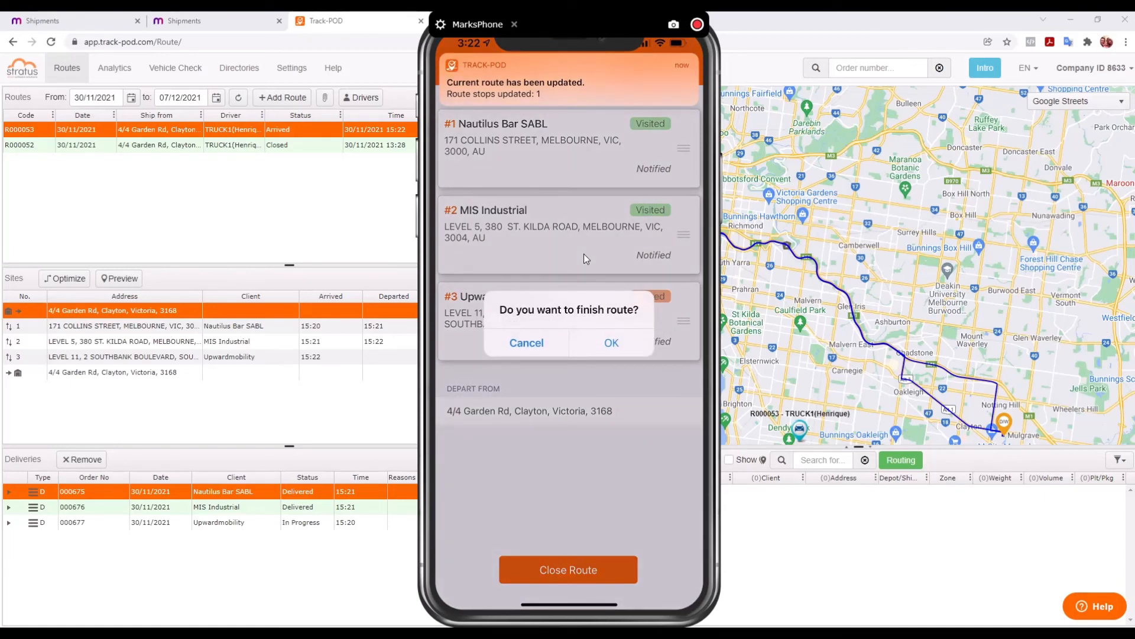
click(611, 343)
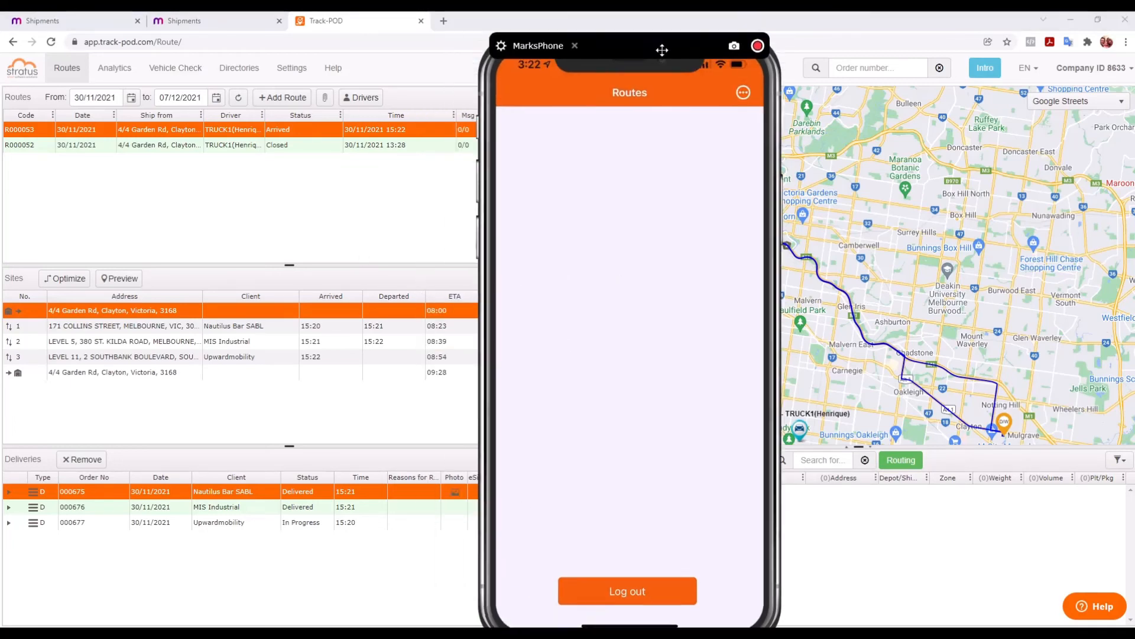
click(575, 47)
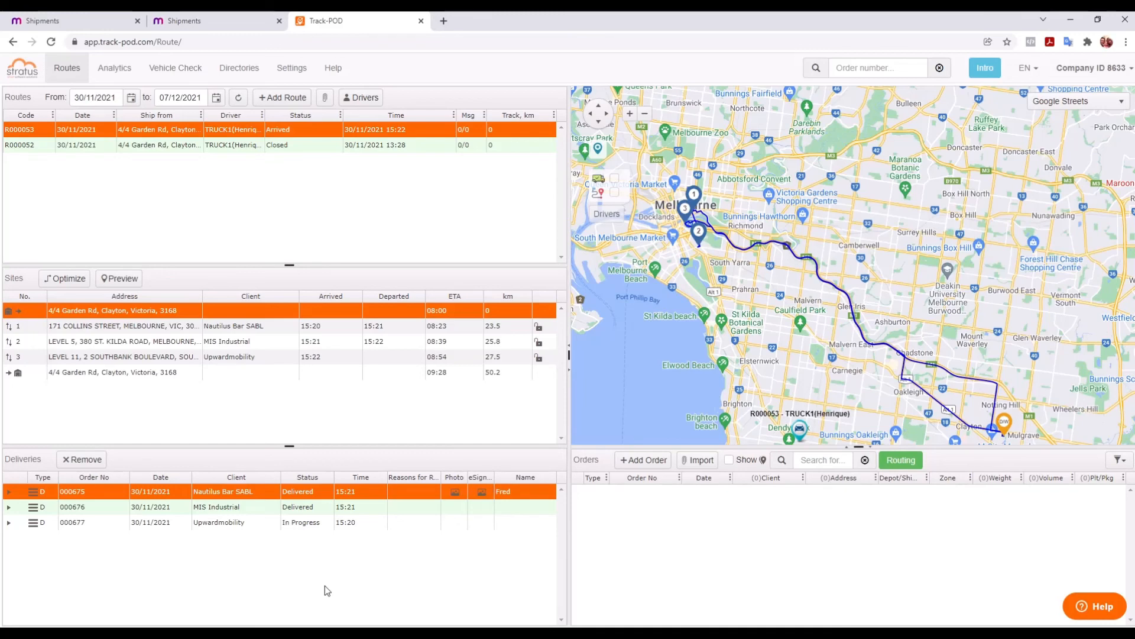
click(210, 21)
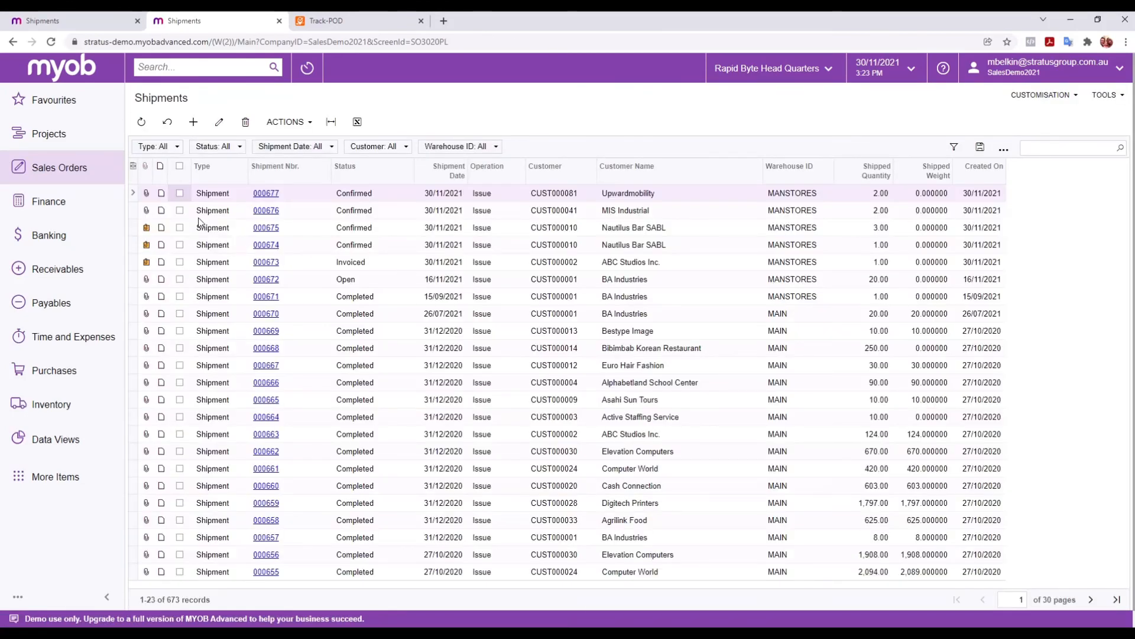
- View shipment 000675's attached signature file and its synced Track-POD delivery details
click(193, 122)
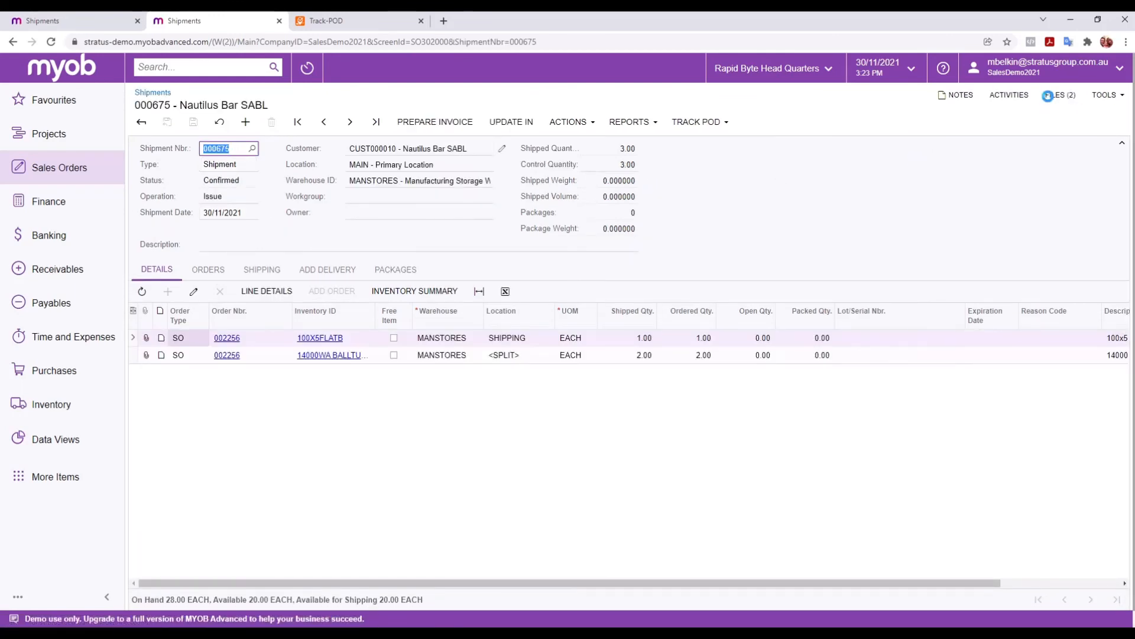
click(1060, 95)
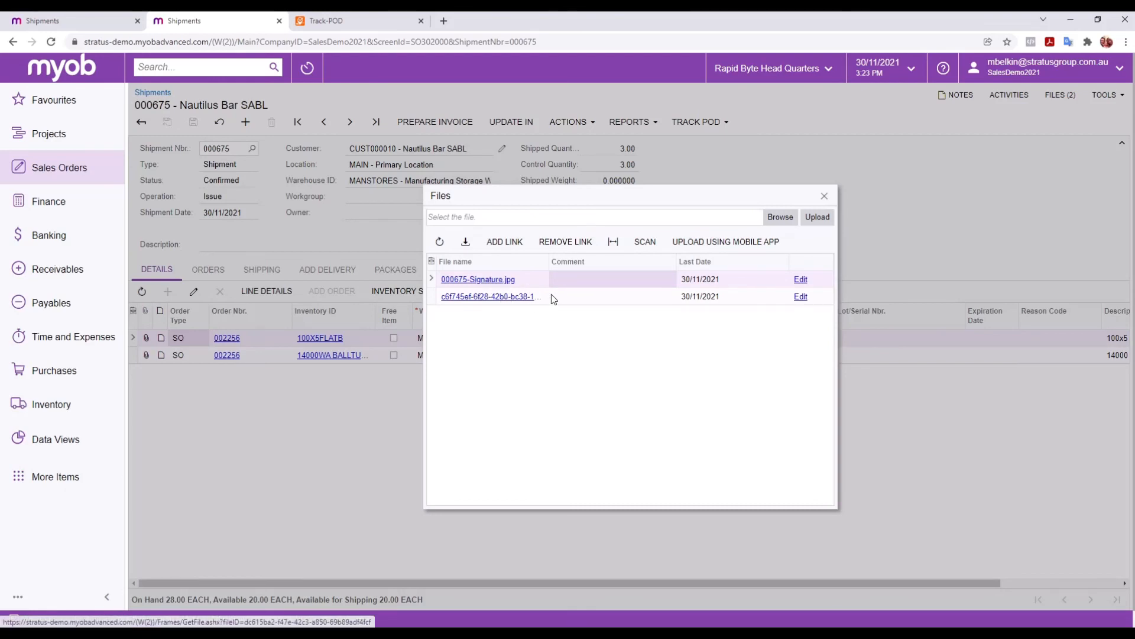
click(823, 195)
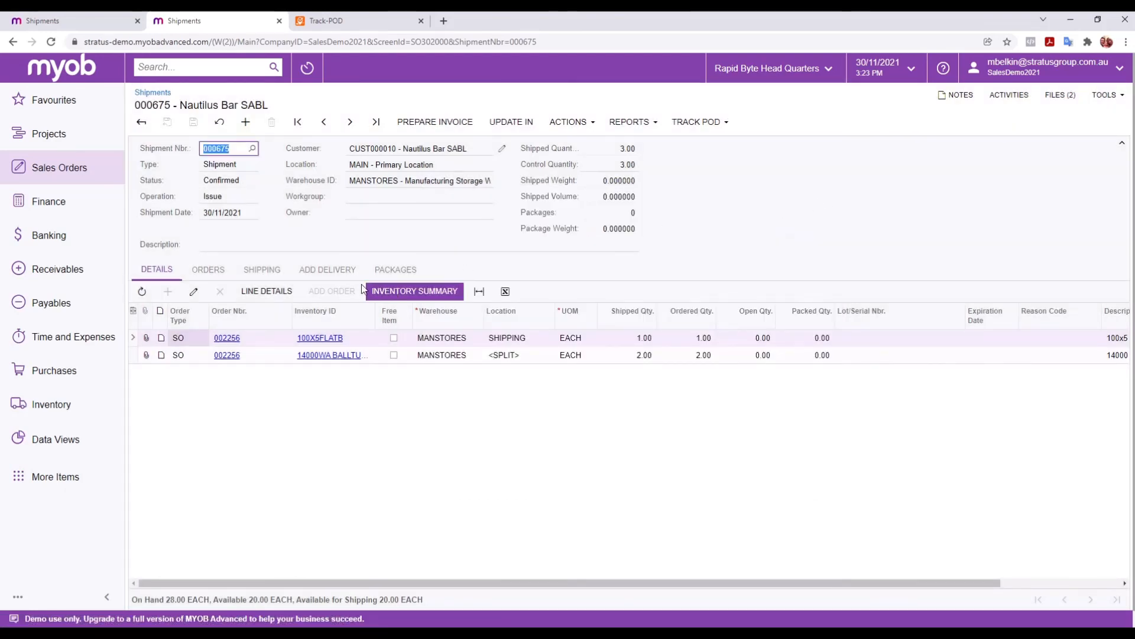
click(326, 269)
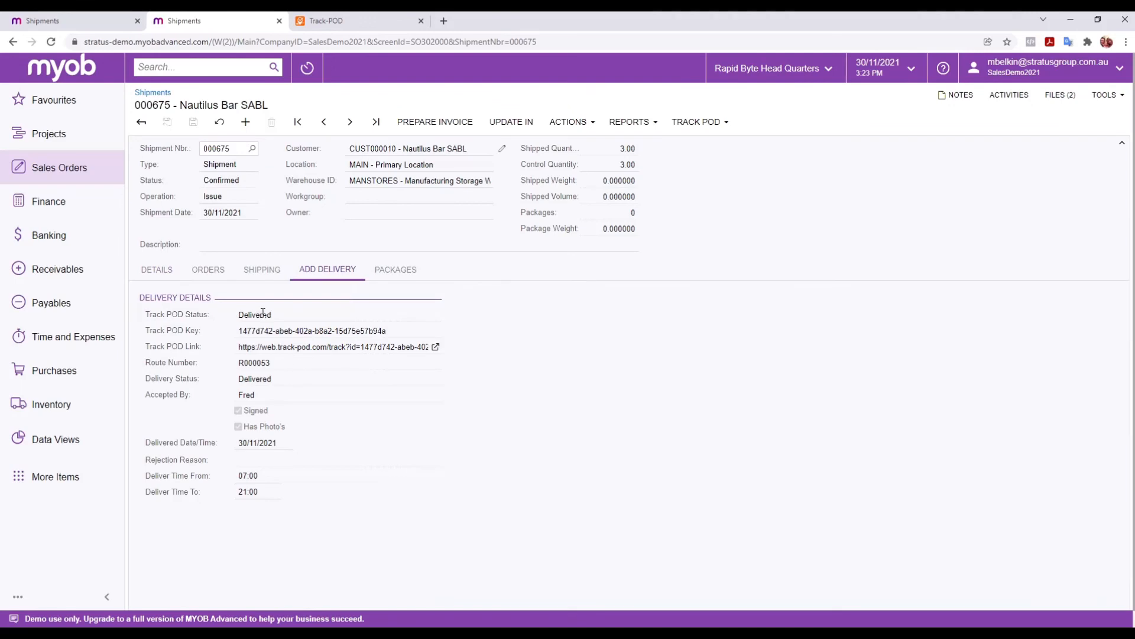